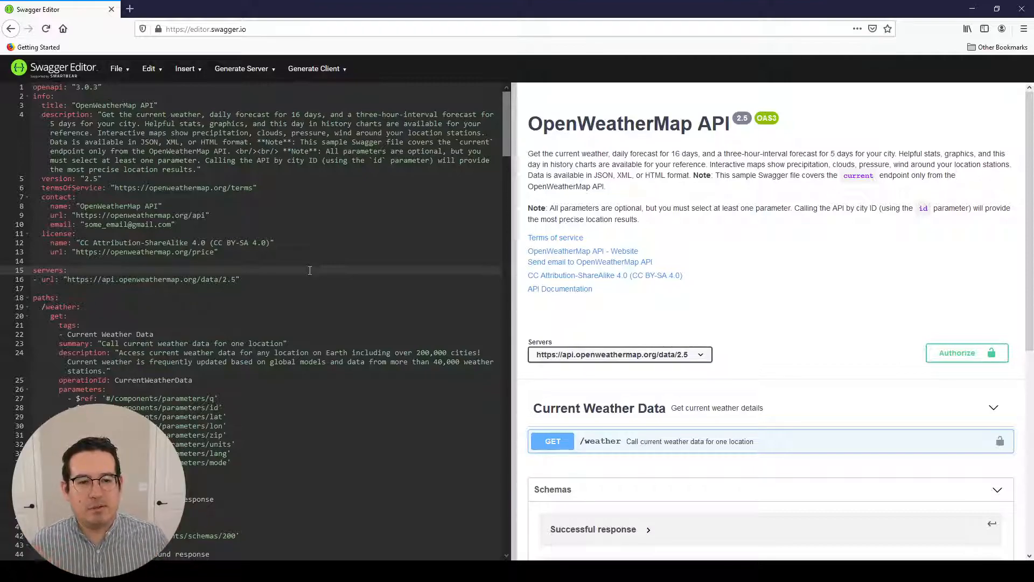
- Scroll down through the OpenWeatherMap YAML and back up
scroll(down, 3)
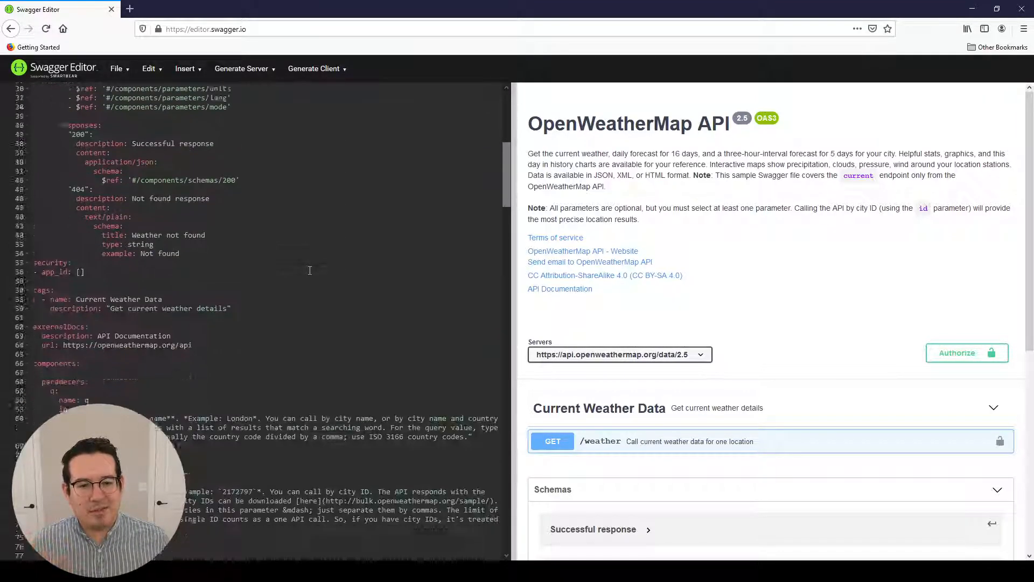
scroll(down, 3)
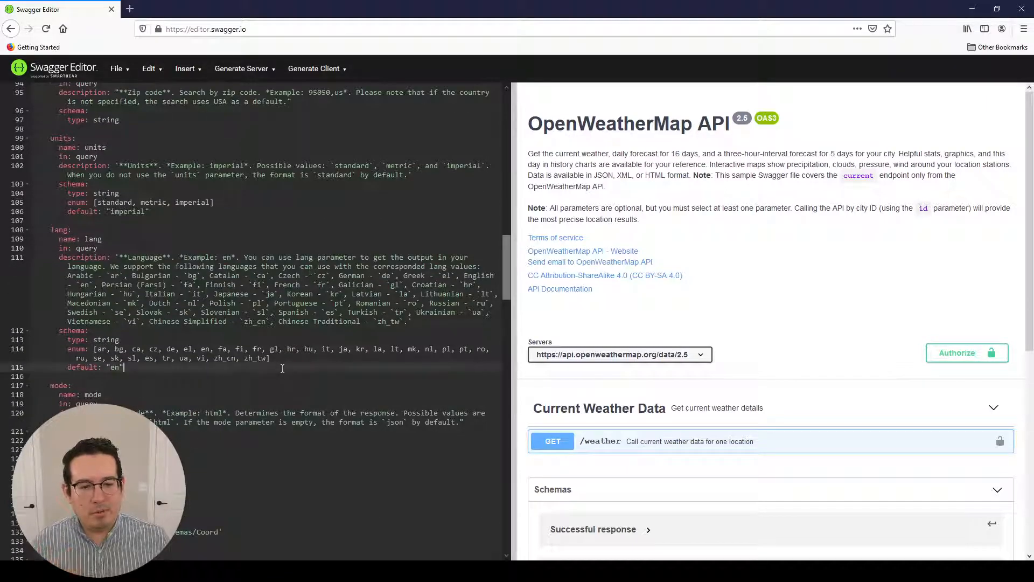
scroll(down, 3)
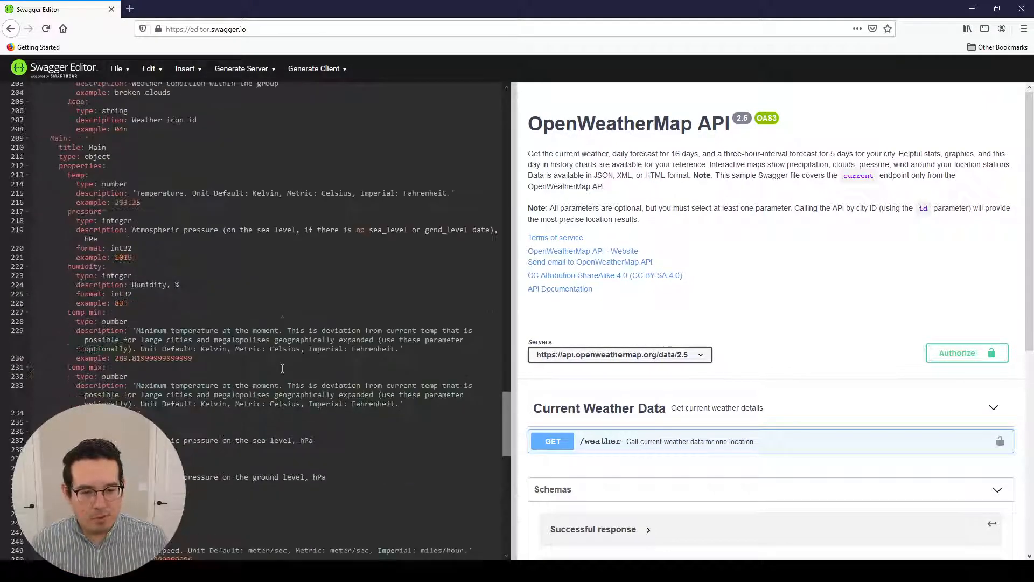
scroll(down, 3)
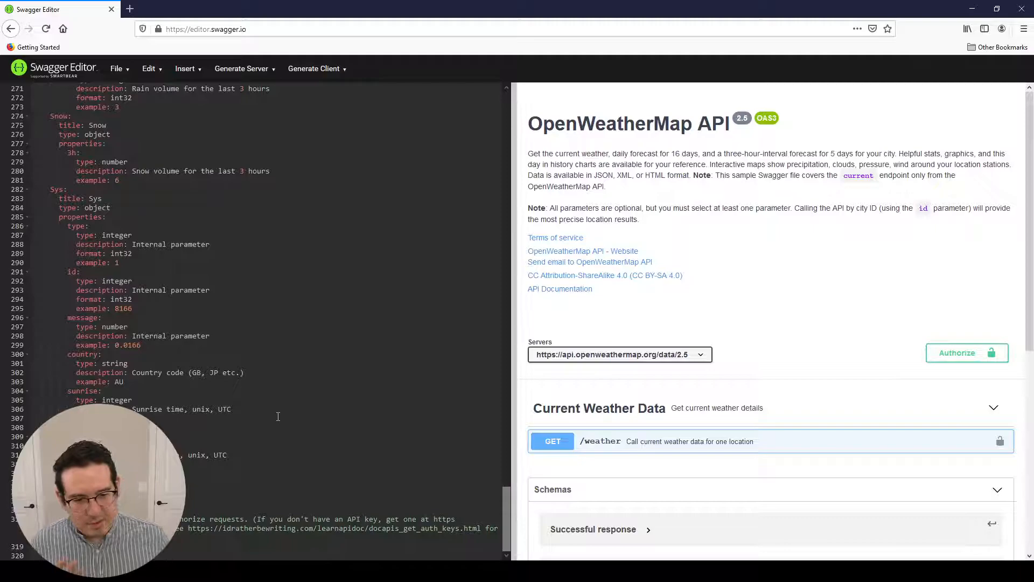
scroll(up, 3)
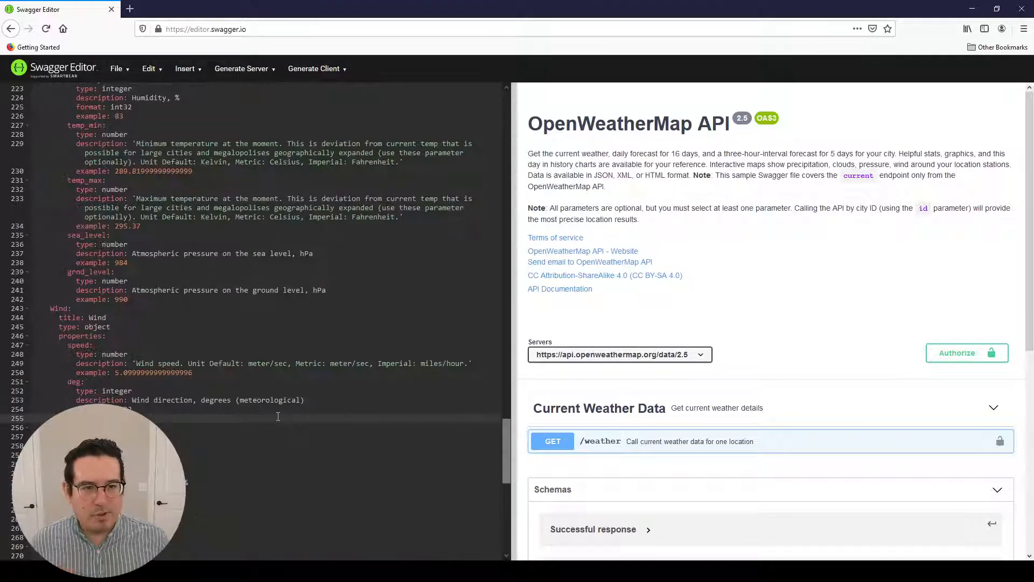
scroll(up, 3)
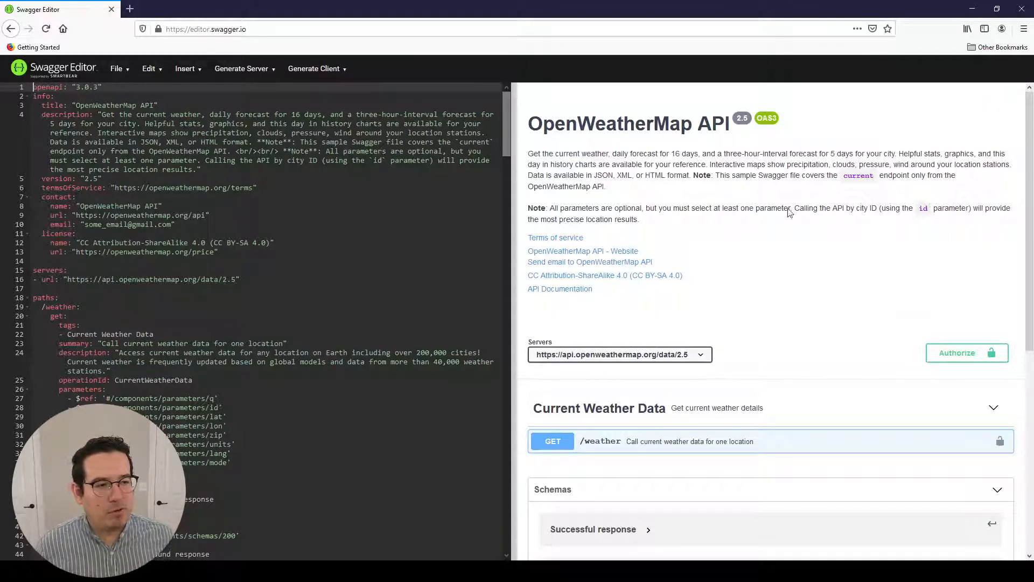
mouse_move(743, 238)
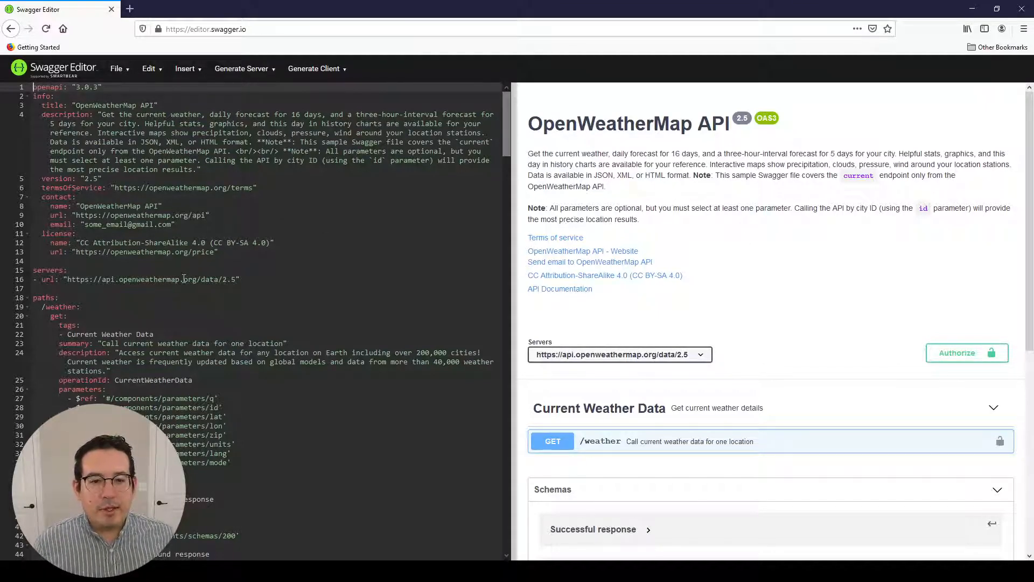
- Search the YAML text for the term 'external'
scroll(down, 3)
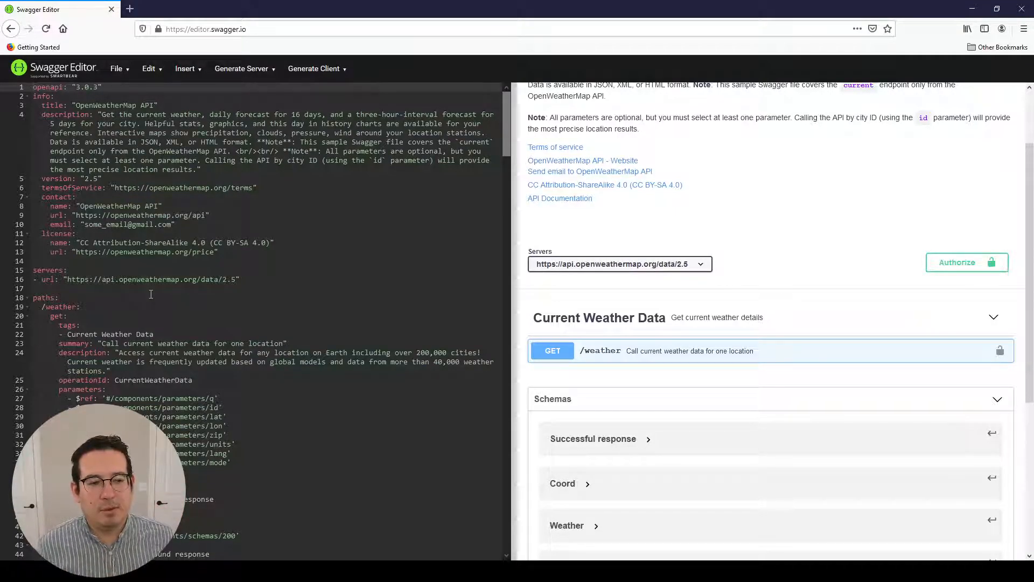
mouse_move(826, 200)
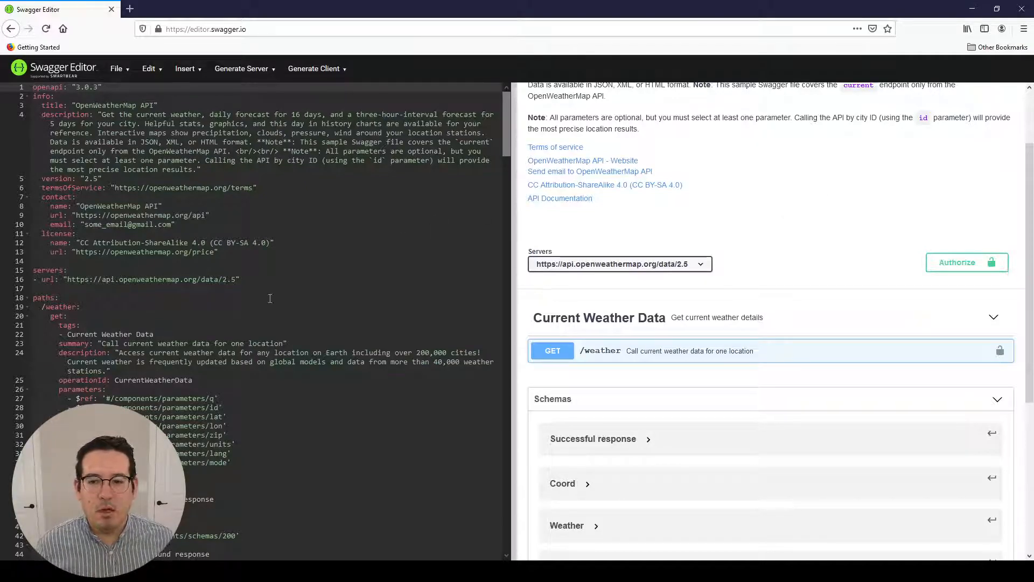
scroll(down, 3)
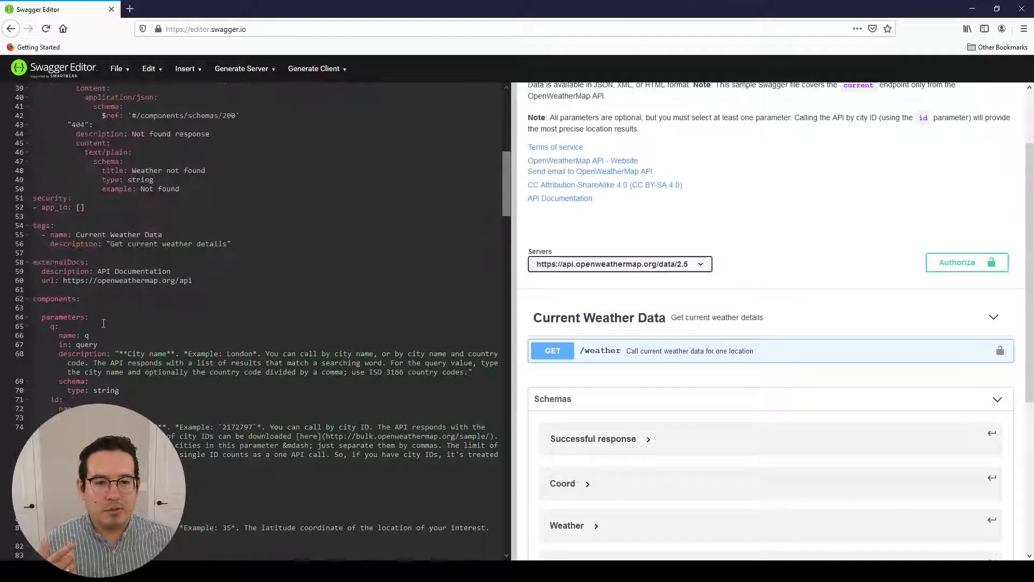
scroll(up, 3)
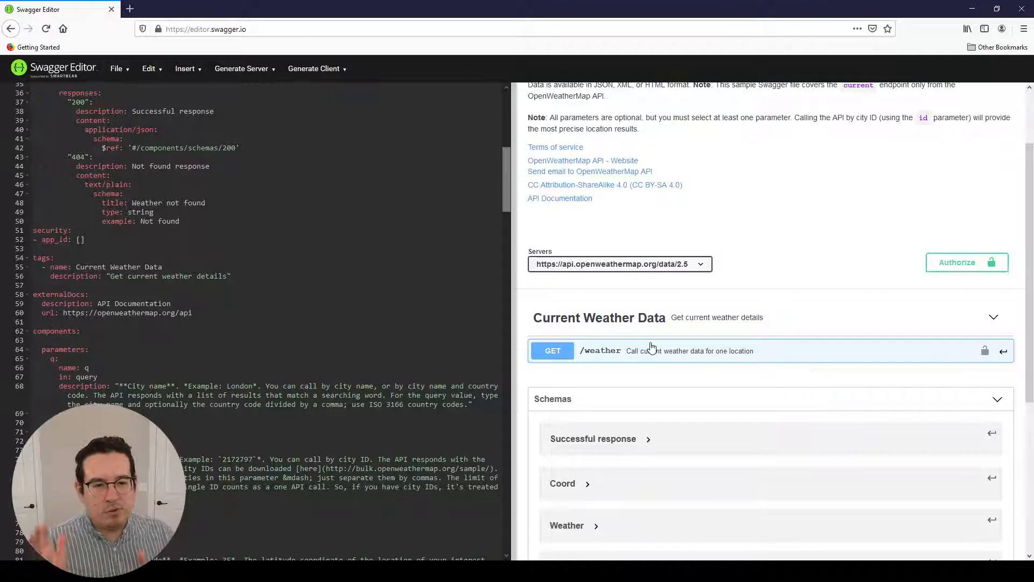
mouse_move(635, 328)
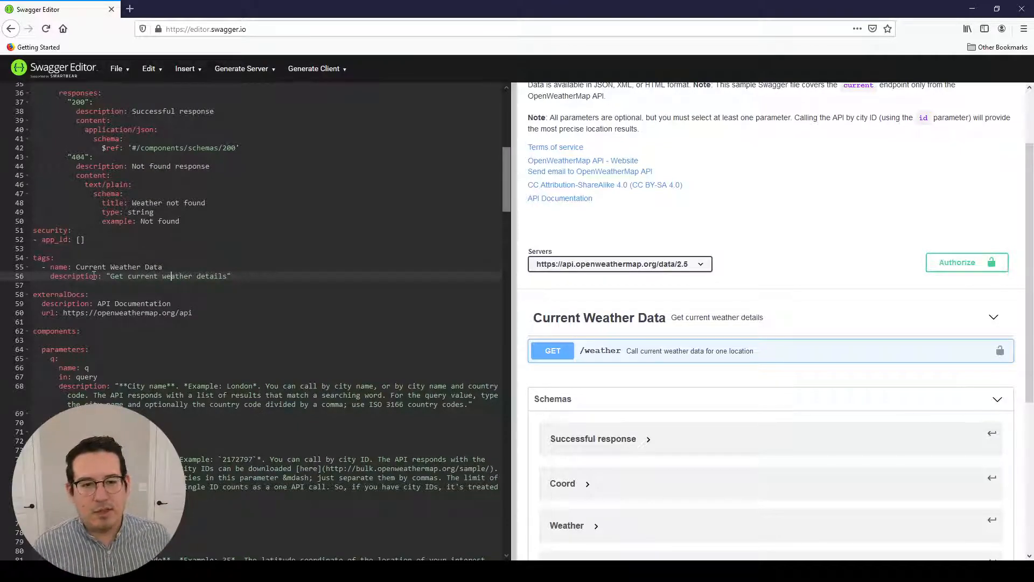
scroll(up, 3)
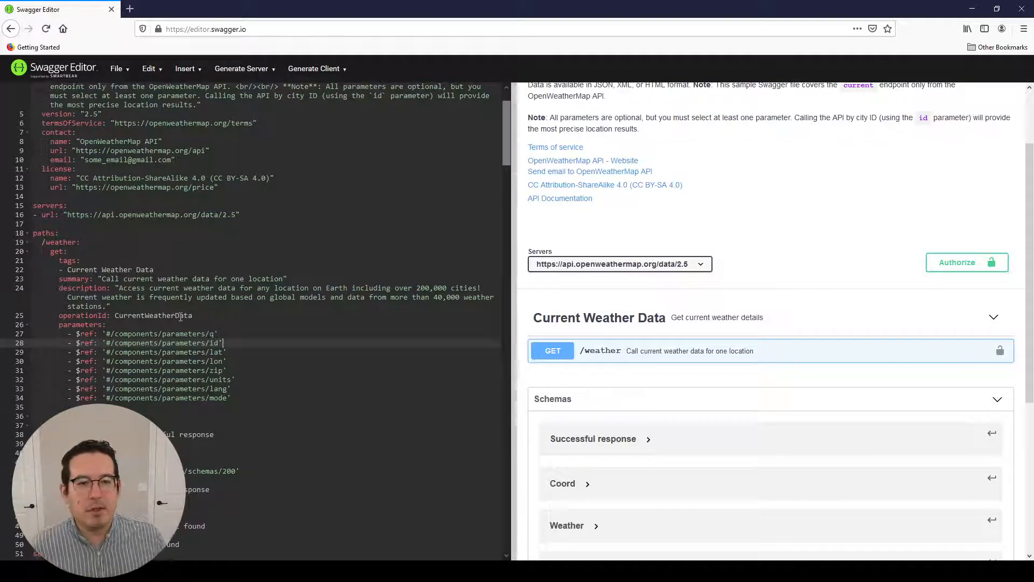
scroll(down, 3)
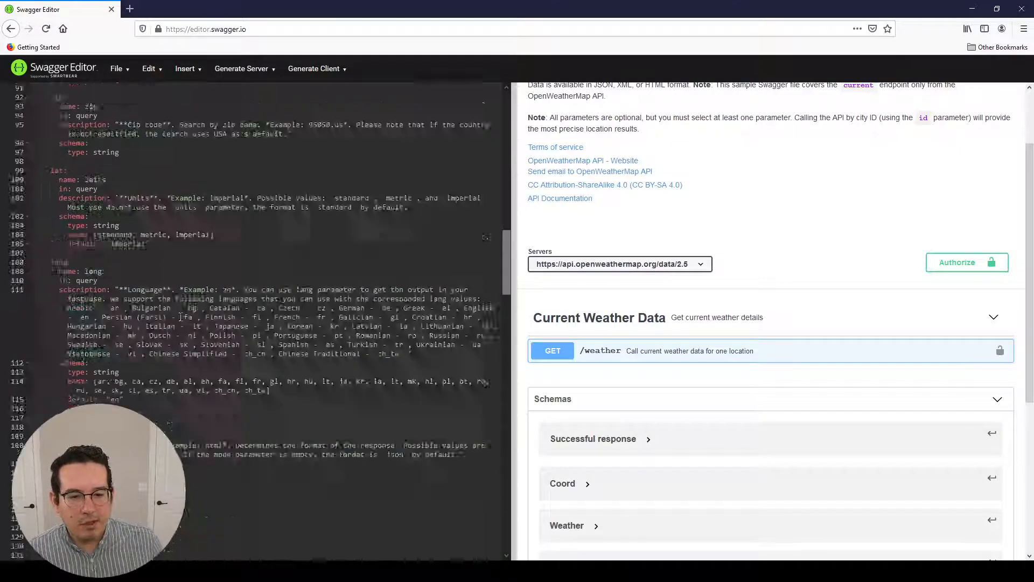
scroll(down, 3)
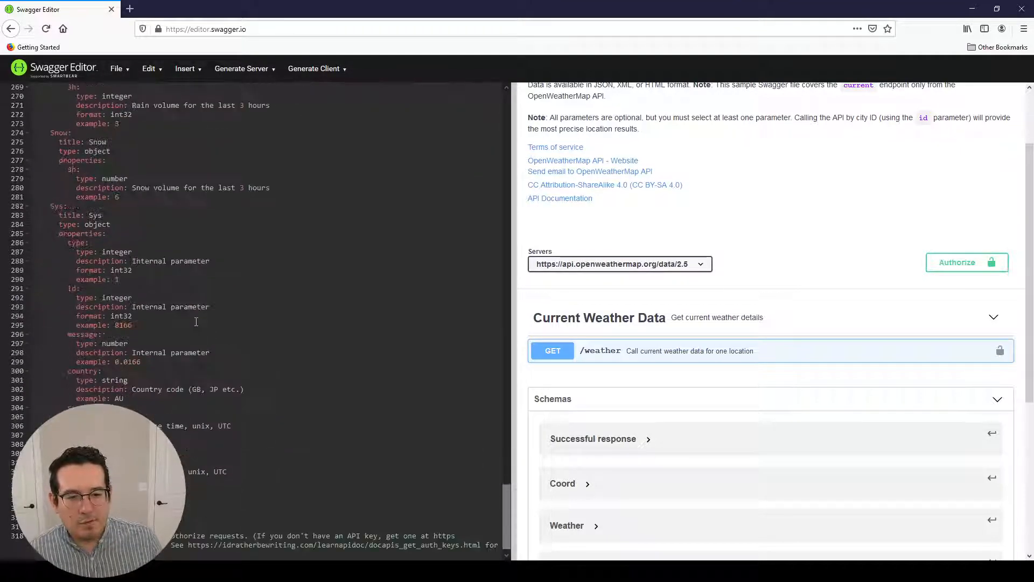
key(Ctrl+f)
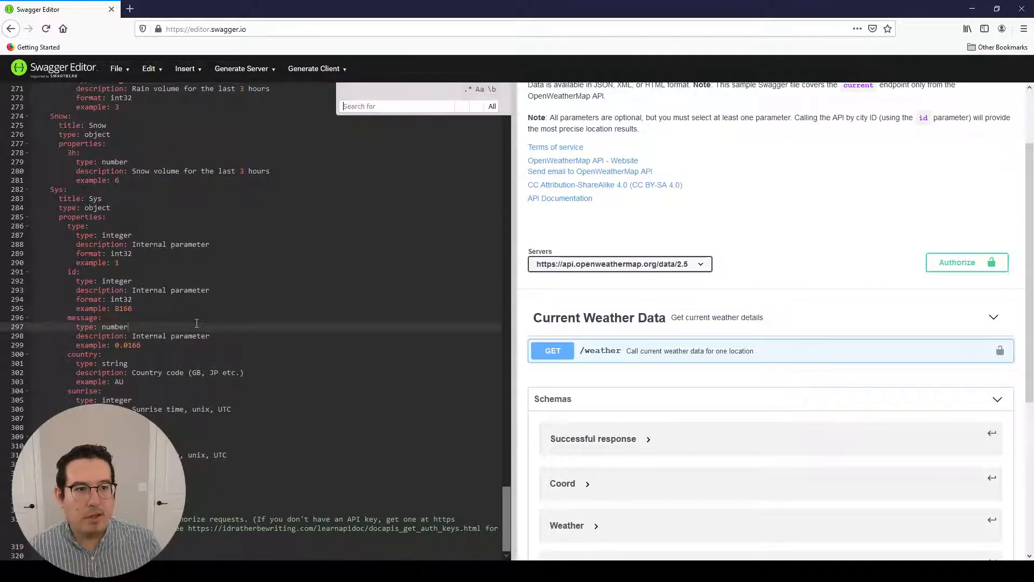
text(external)
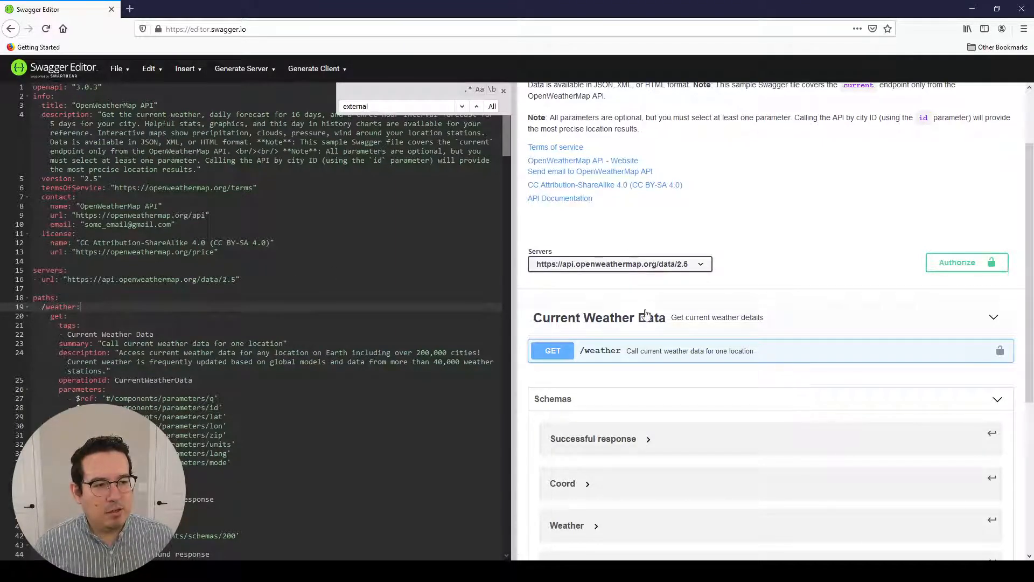
mouse_move(702, 292)
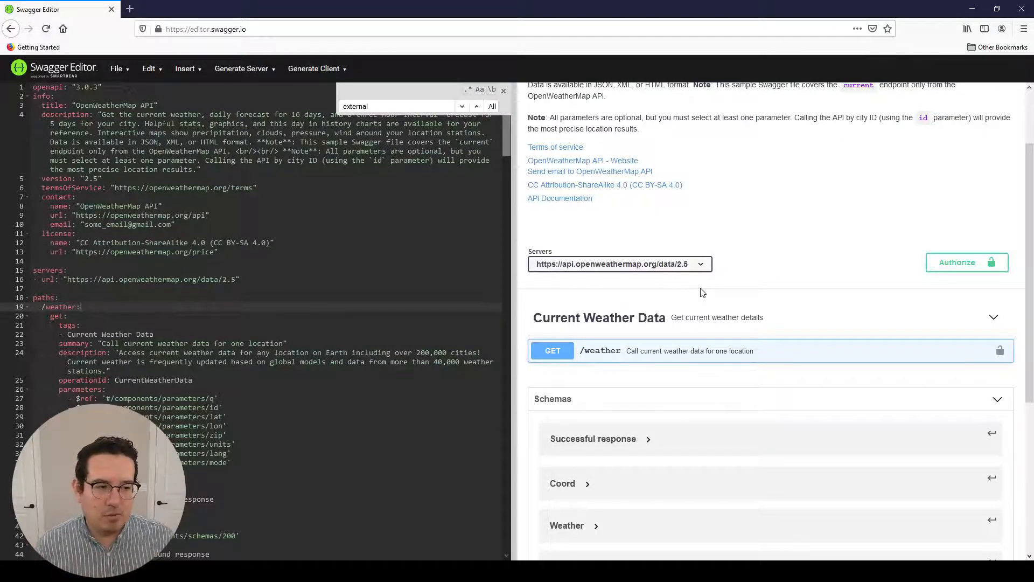
mouse_move(610, 293)
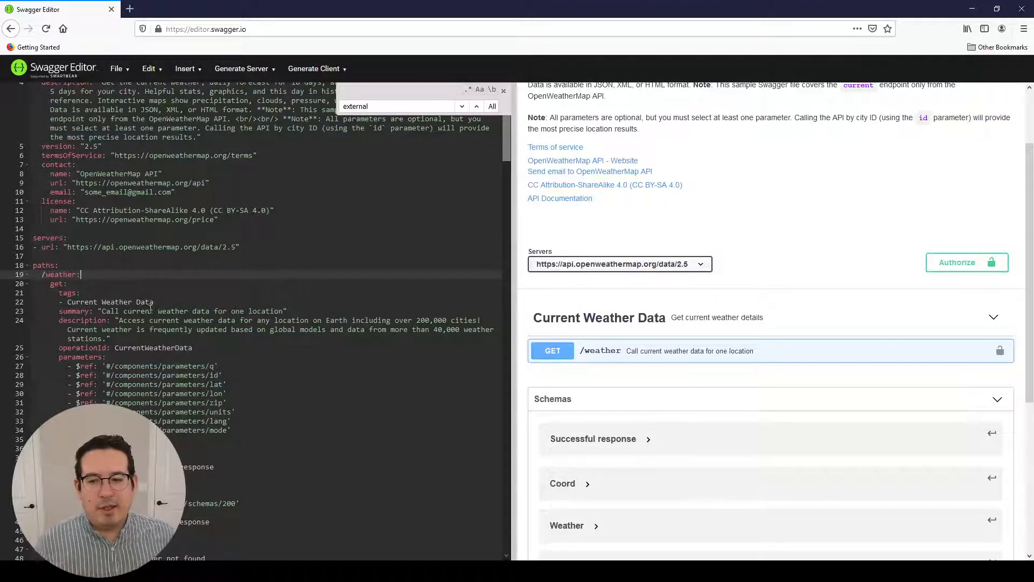
- Scroll the YAML to the security block showing the app_id requirement
scroll(down, 3)
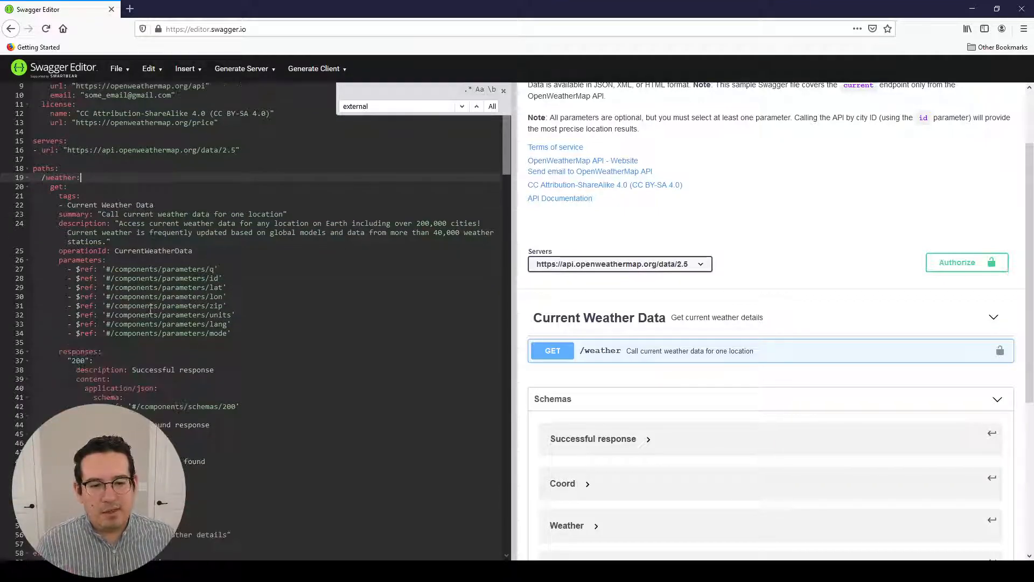
scroll(down, 3)
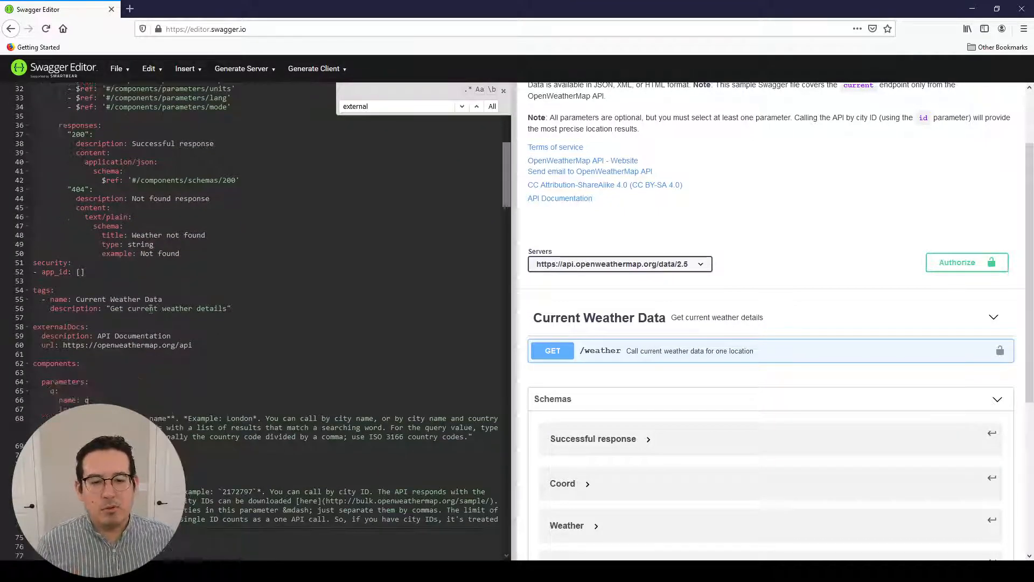
scroll(down, 3)
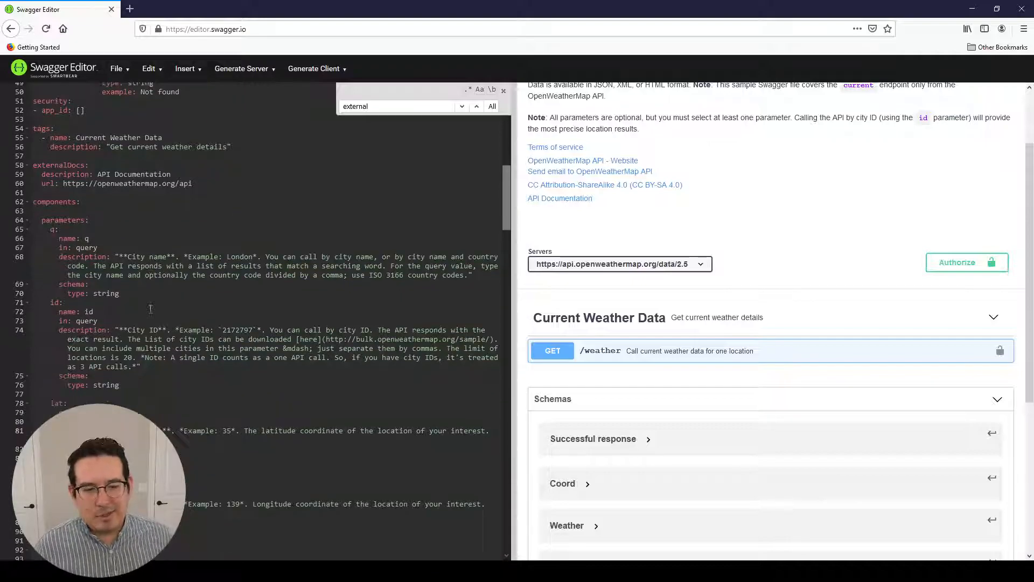
scroll(down, 3)
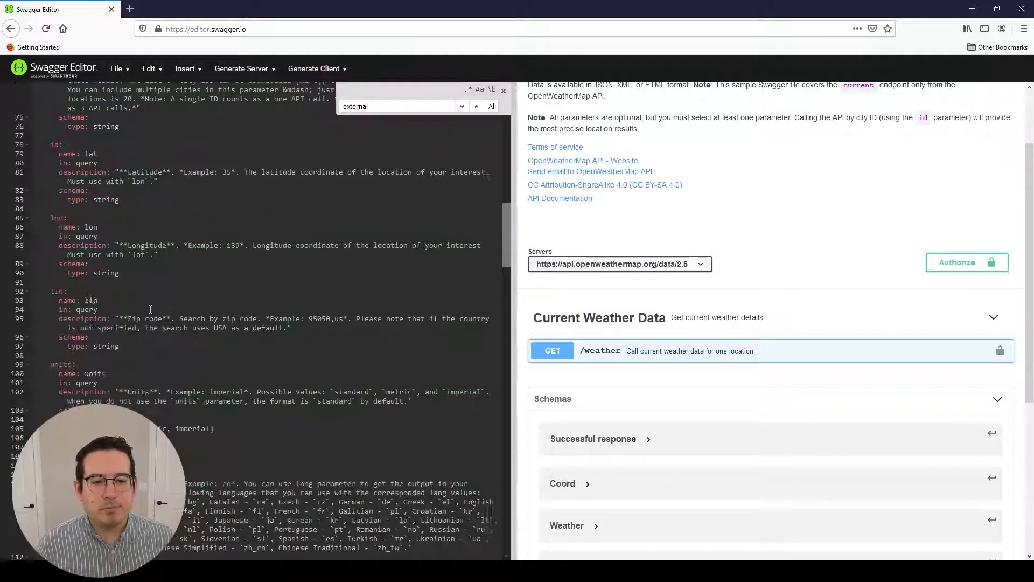
scroll(down, 3)
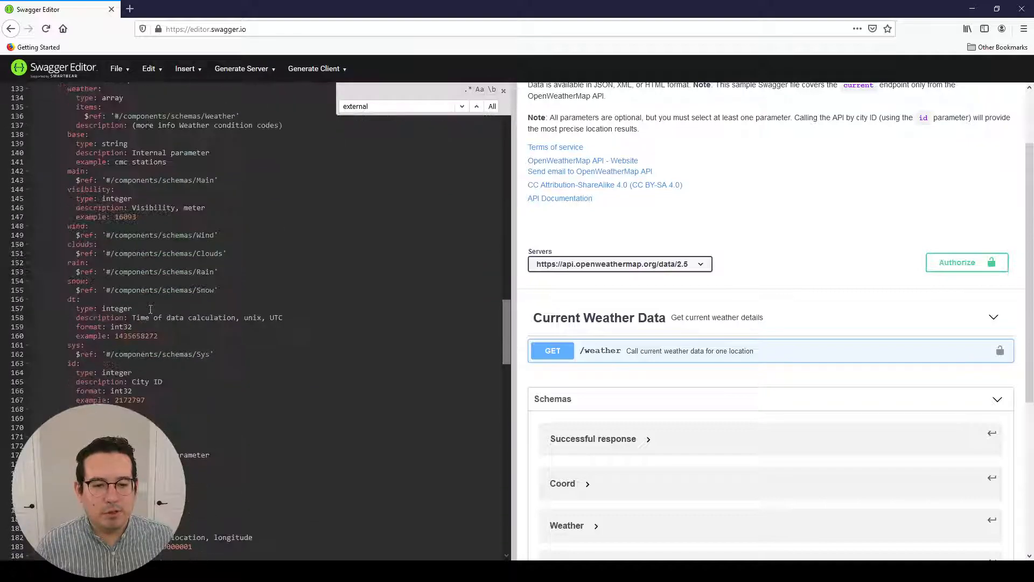
scroll(down, 3)
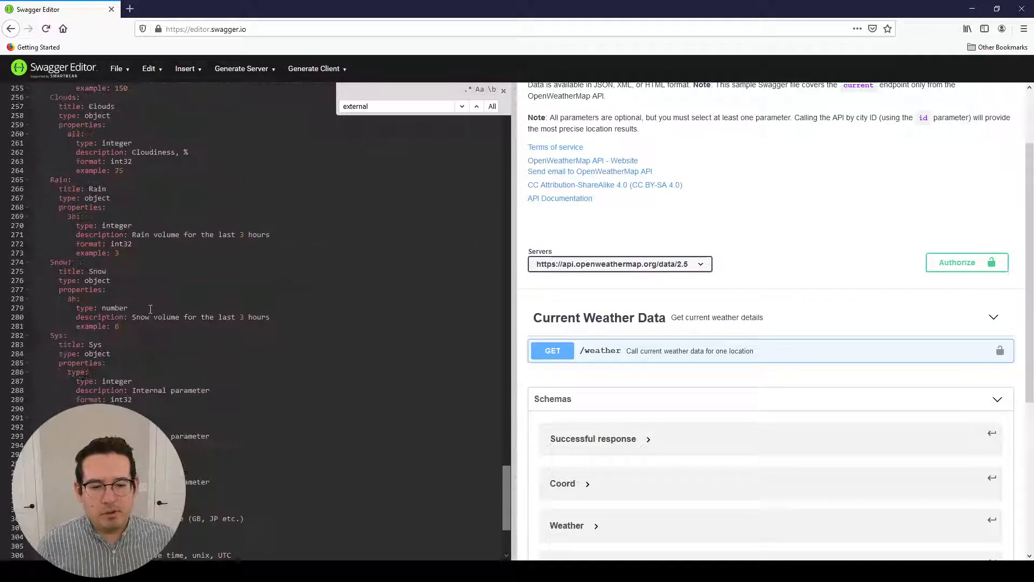
scroll(down, 3)
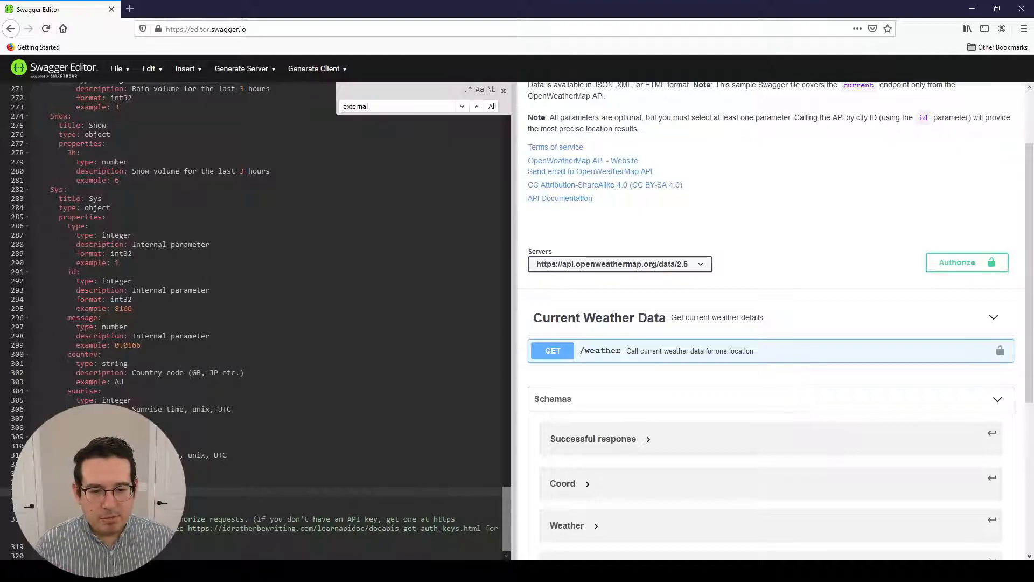
scroll(up, 3)
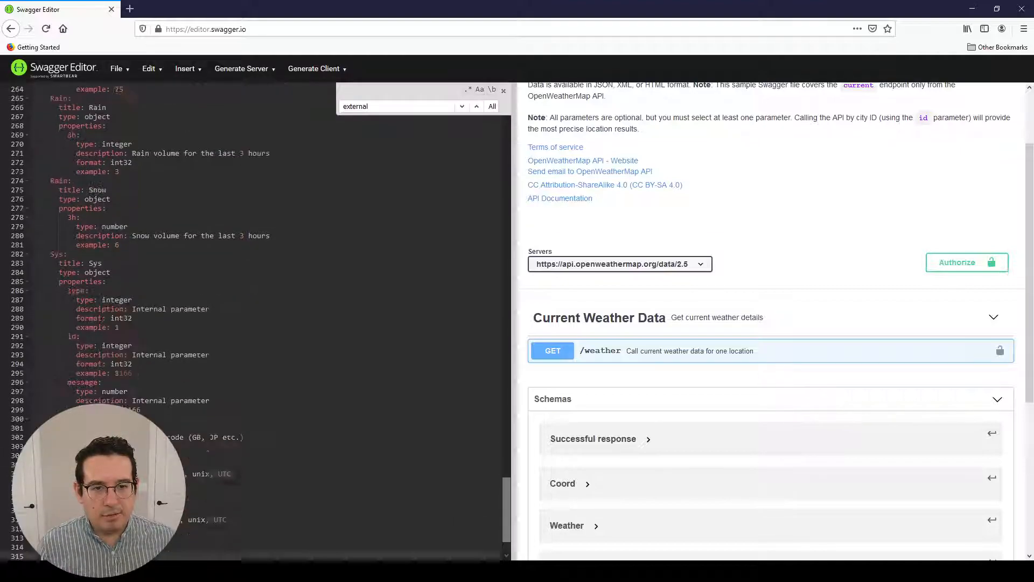
scroll(down, 3)
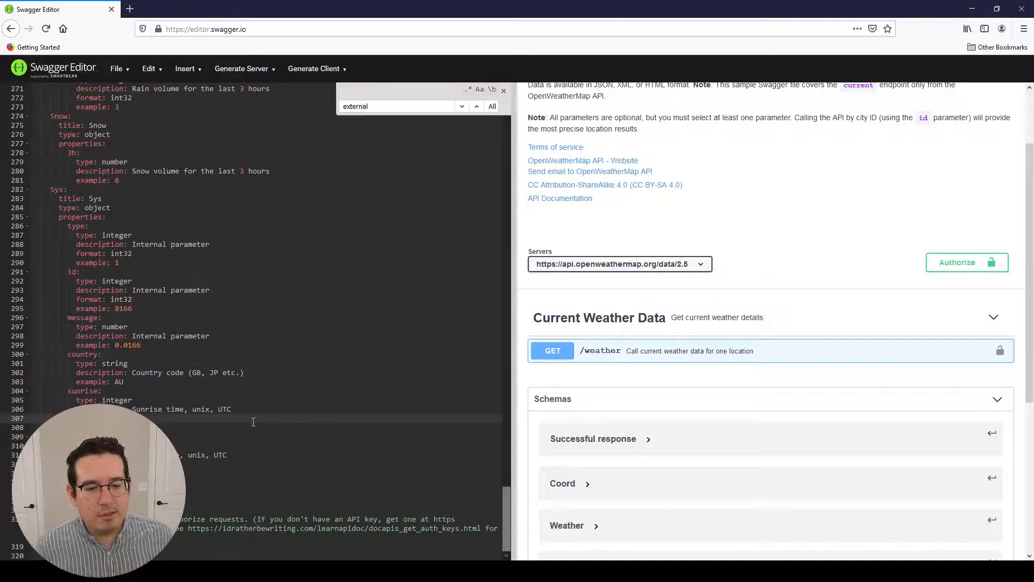
scroll(up, 3)
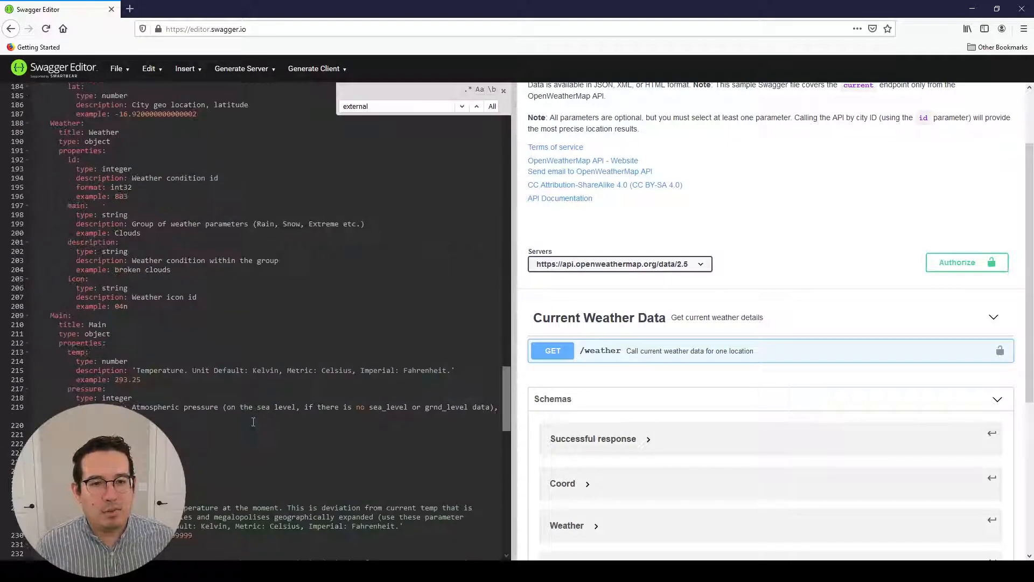
scroll(up, 3)
text(security)
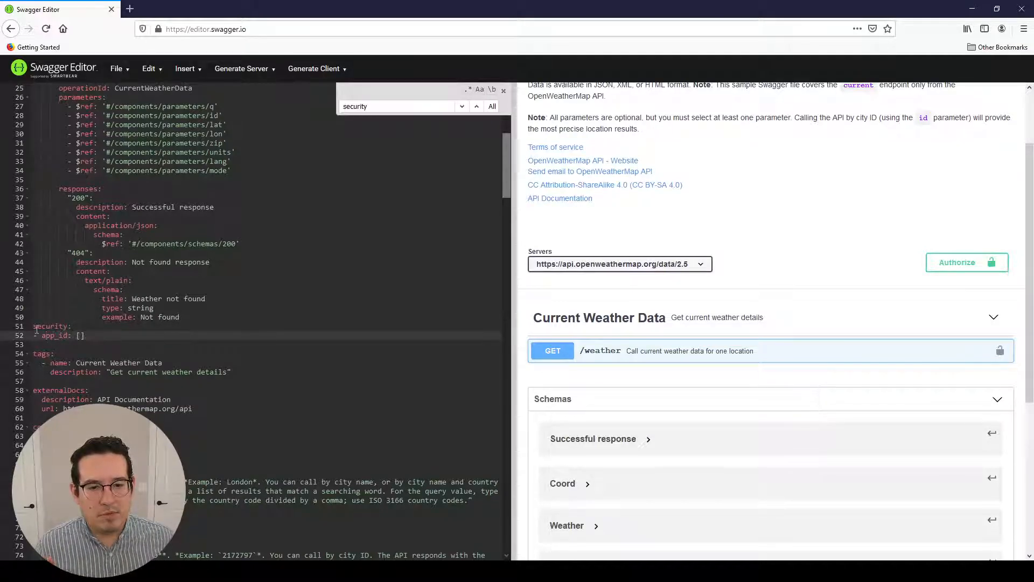
- Scroll the YAML to the top, showing info, servers and the /weather path
scroll(up, 3)
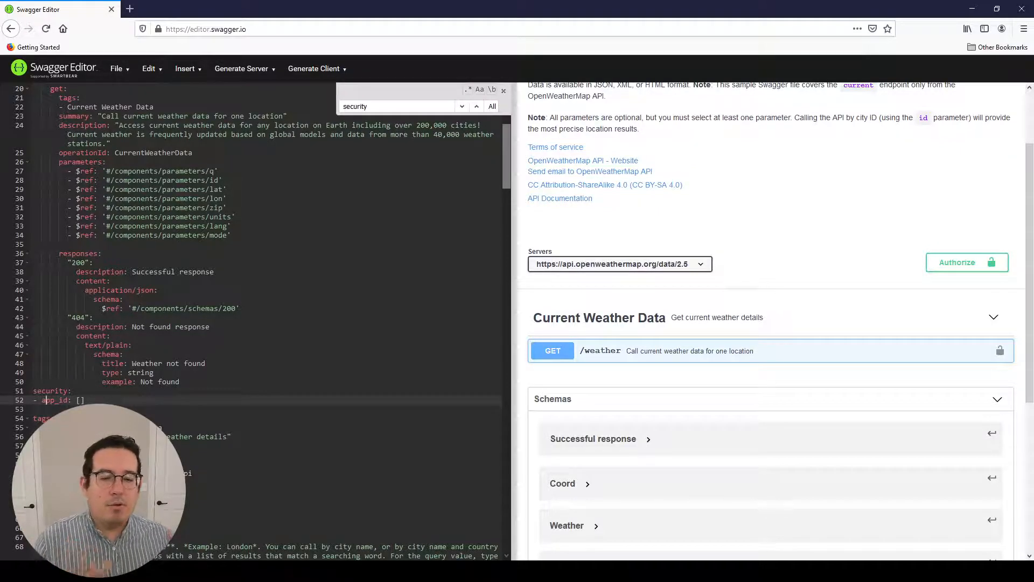
scroll(up, 3)
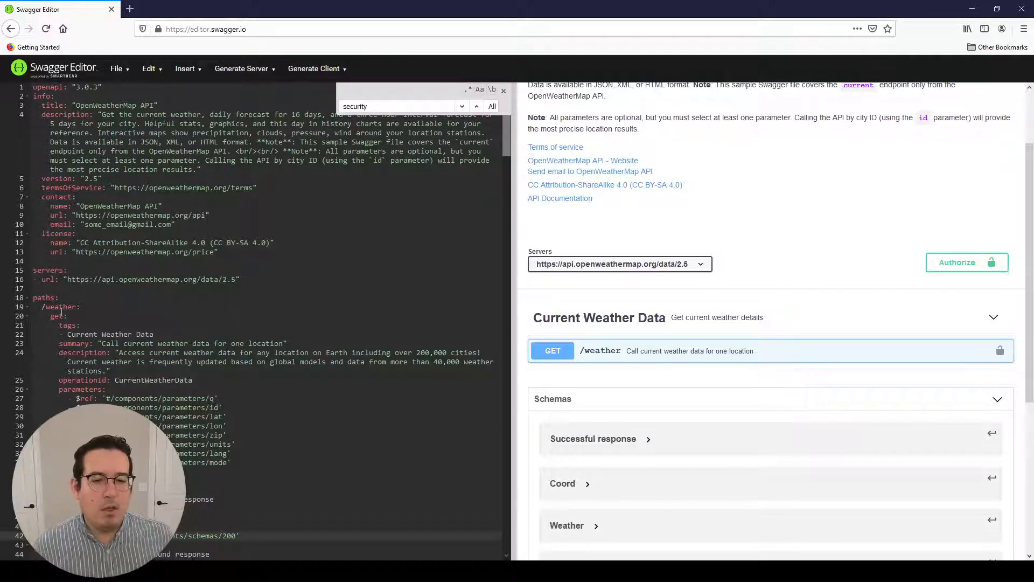
scroll(down, 3)
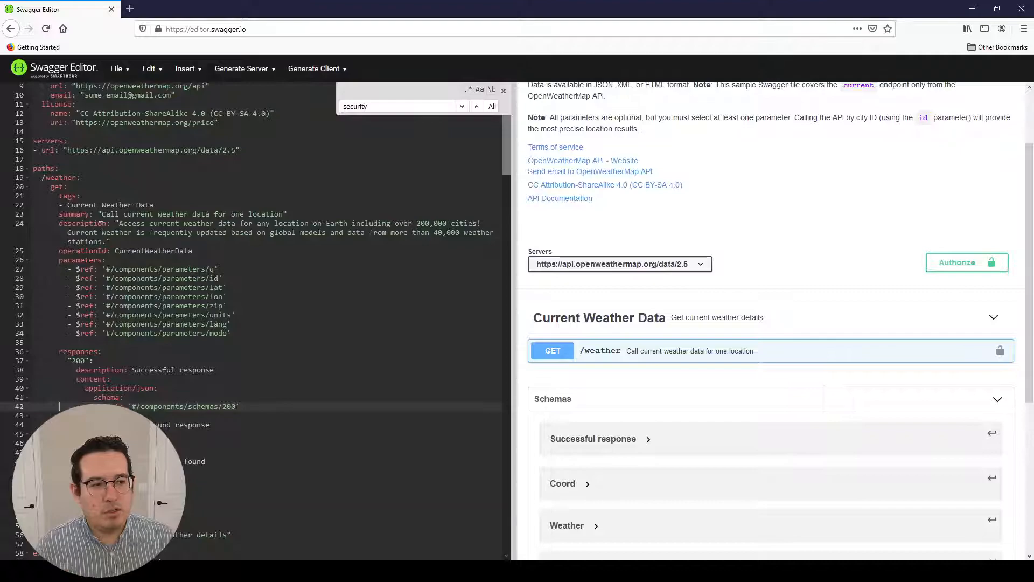
mouse_move(682, 318)
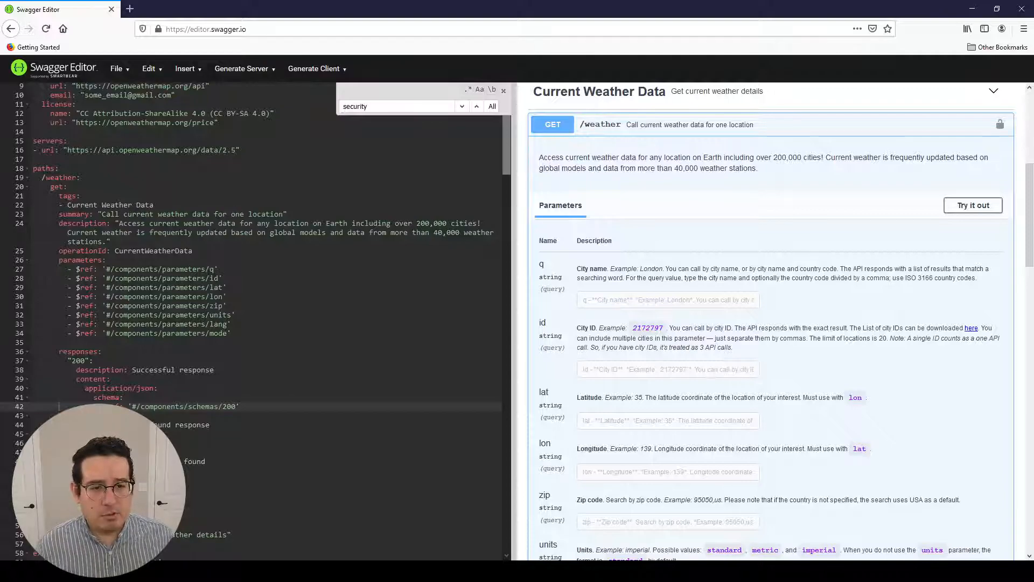
scroll(down, 3)
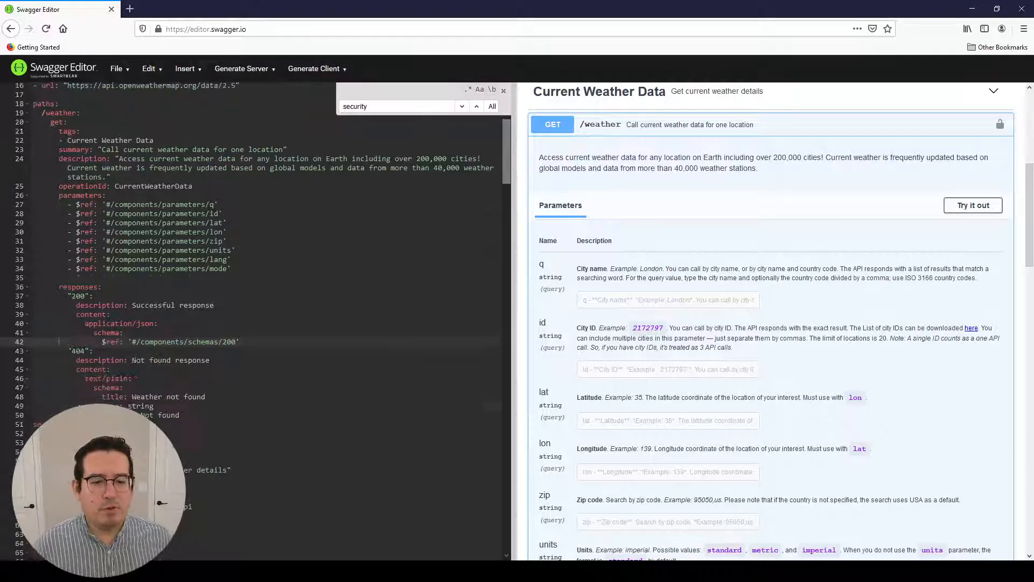
scroll(down, 3)
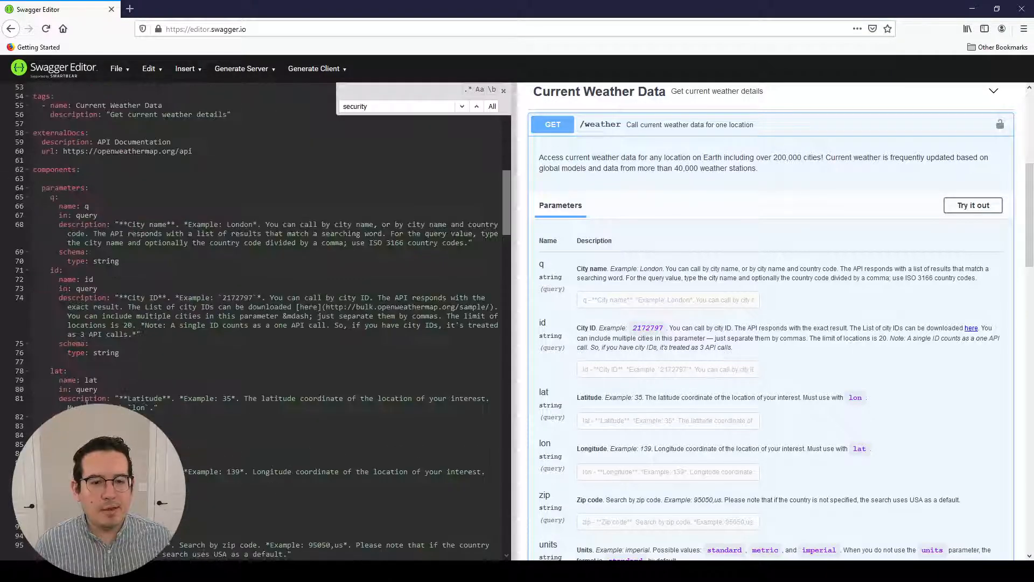
scroll(down, 3)
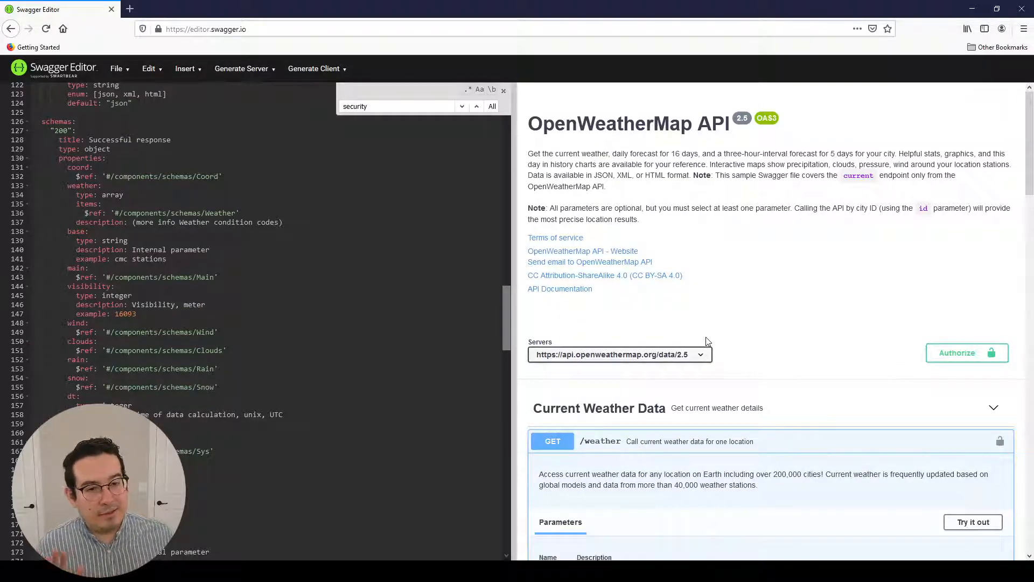
mouse_move(444, 272)
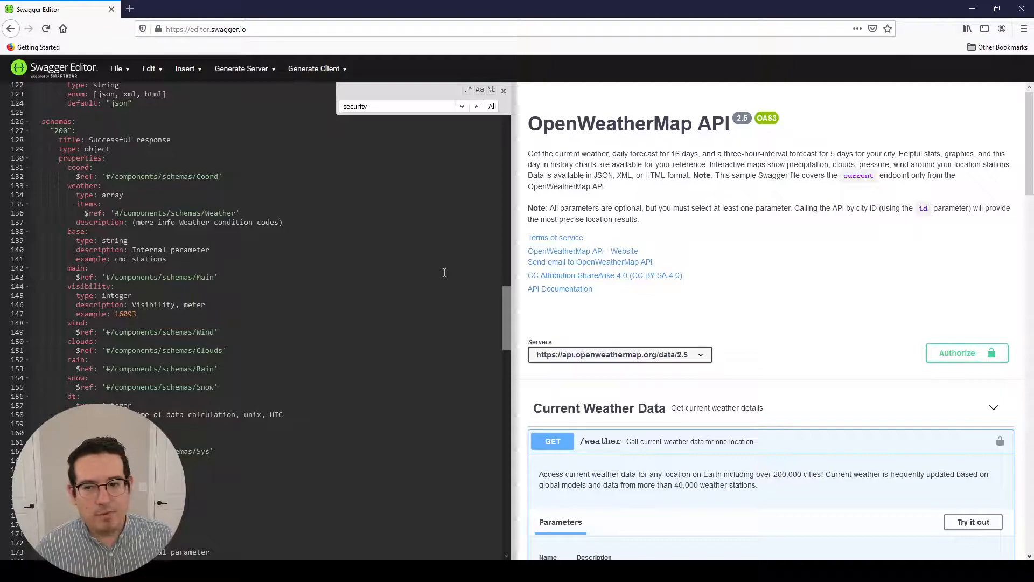
scroll(up, 3)
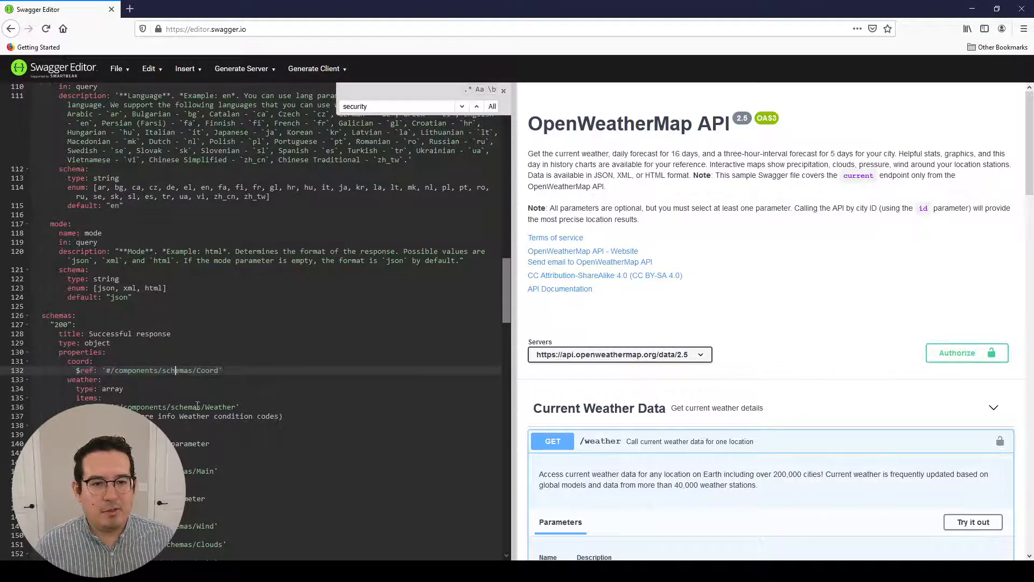
scroll(up, 3)
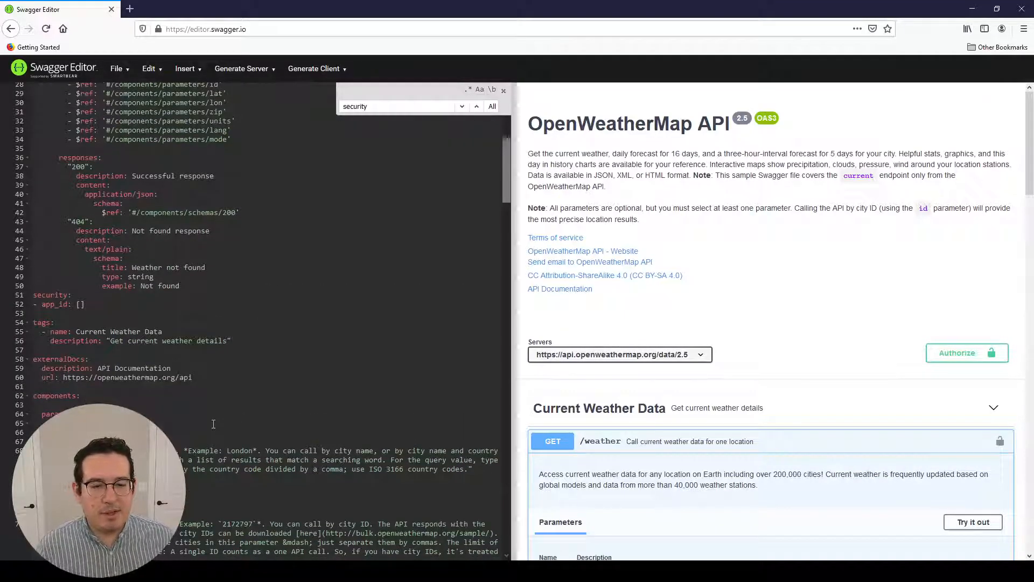
scroll(up, 3)
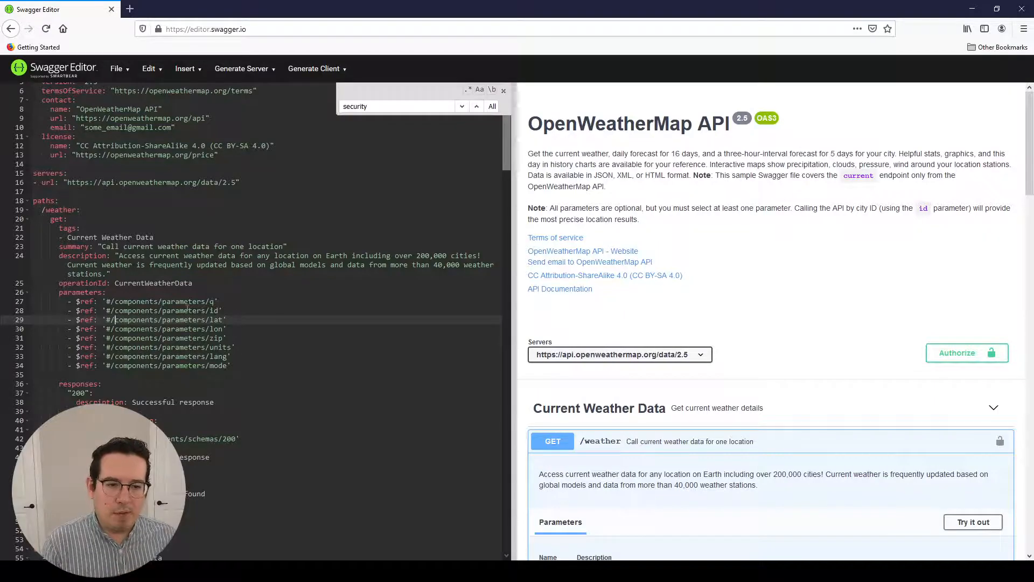
scroll(down, 3)
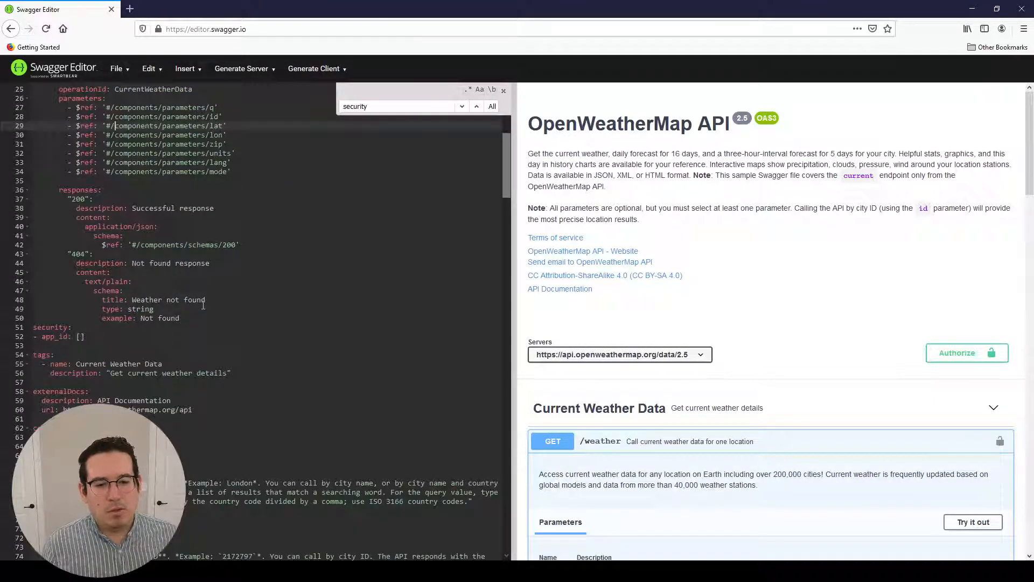
scroll(down, 3)
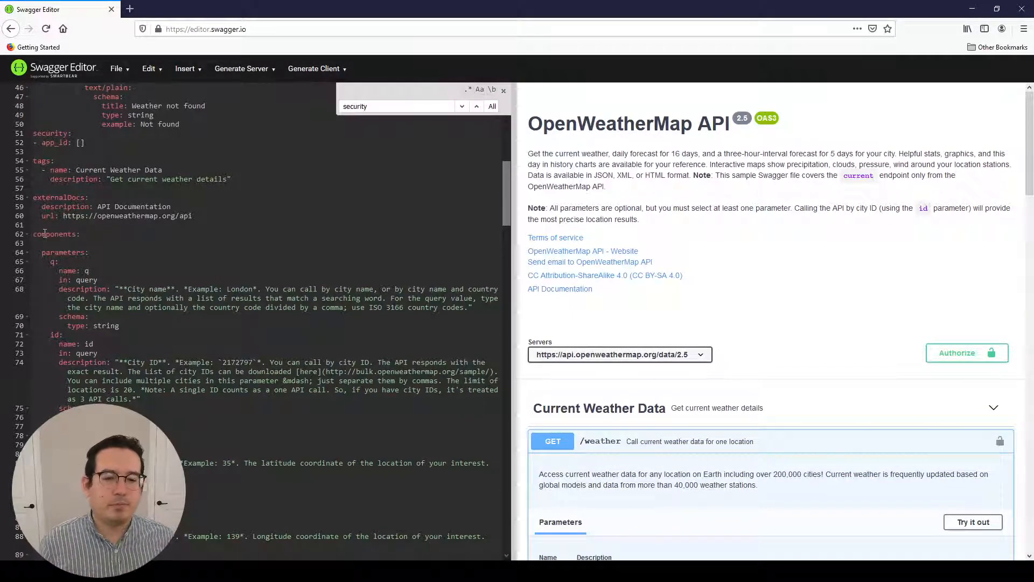
scroll(down, 3)
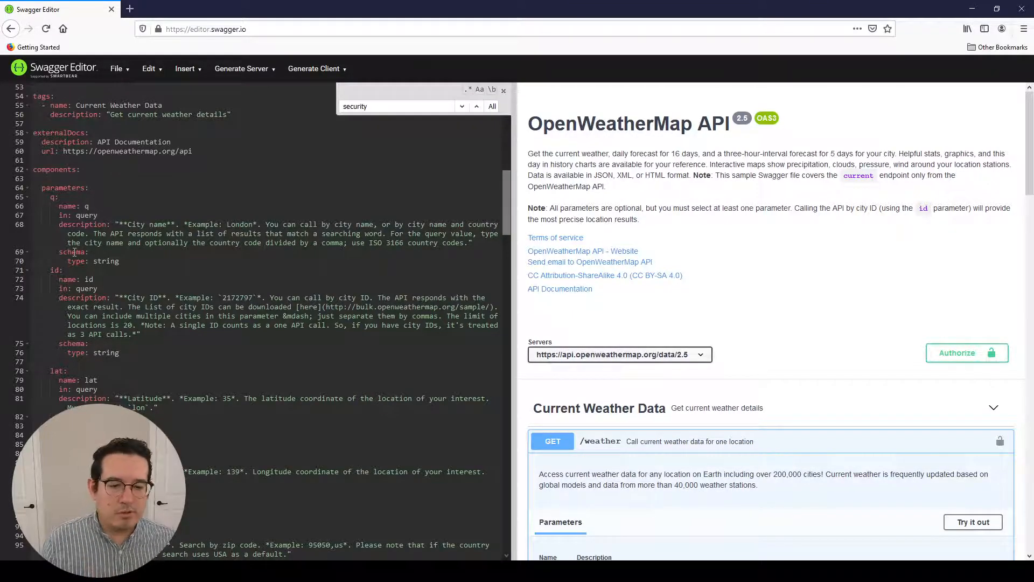
scroll(down, 3)
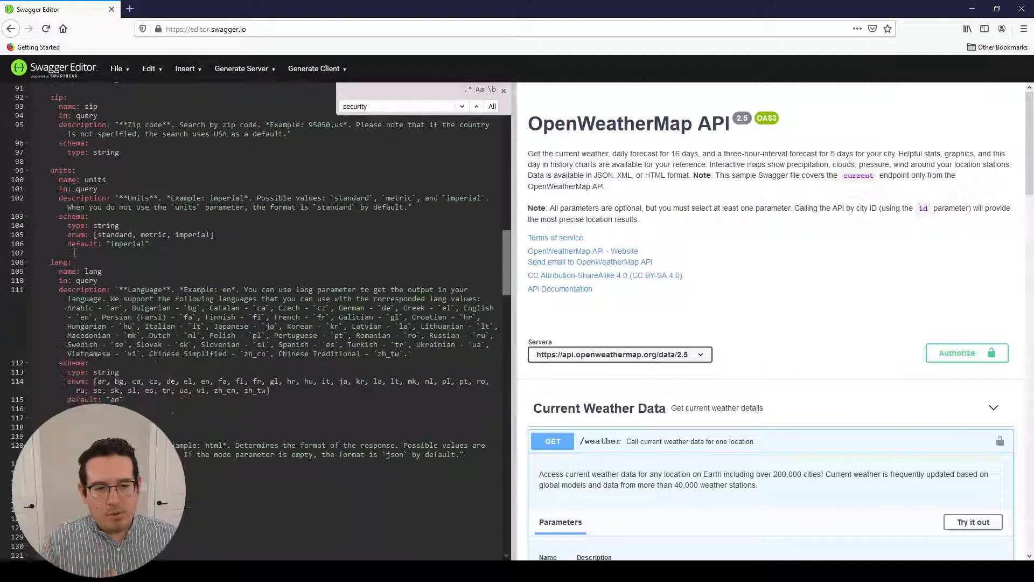
scroll(down, 3)
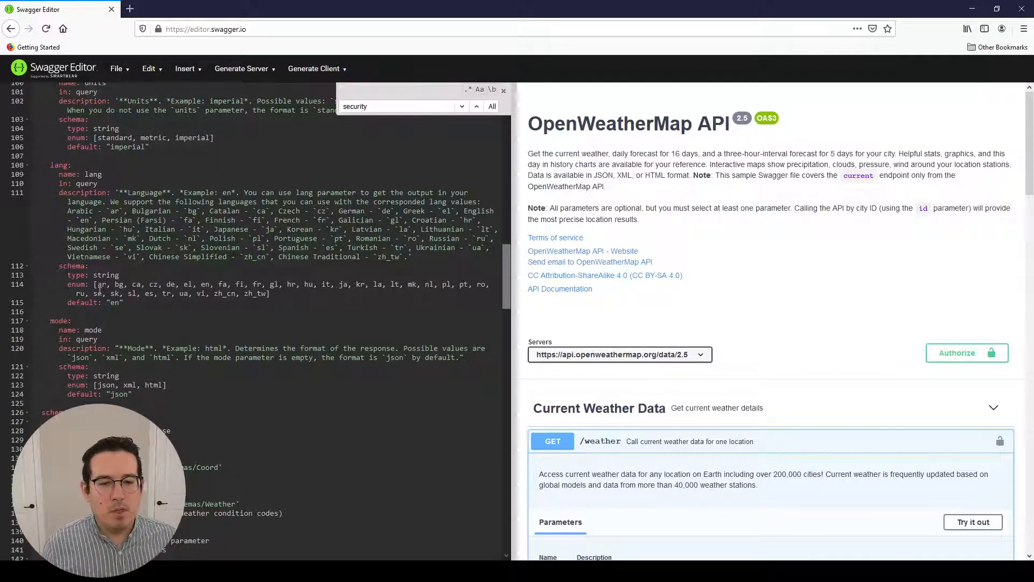
scroll(down, 3)
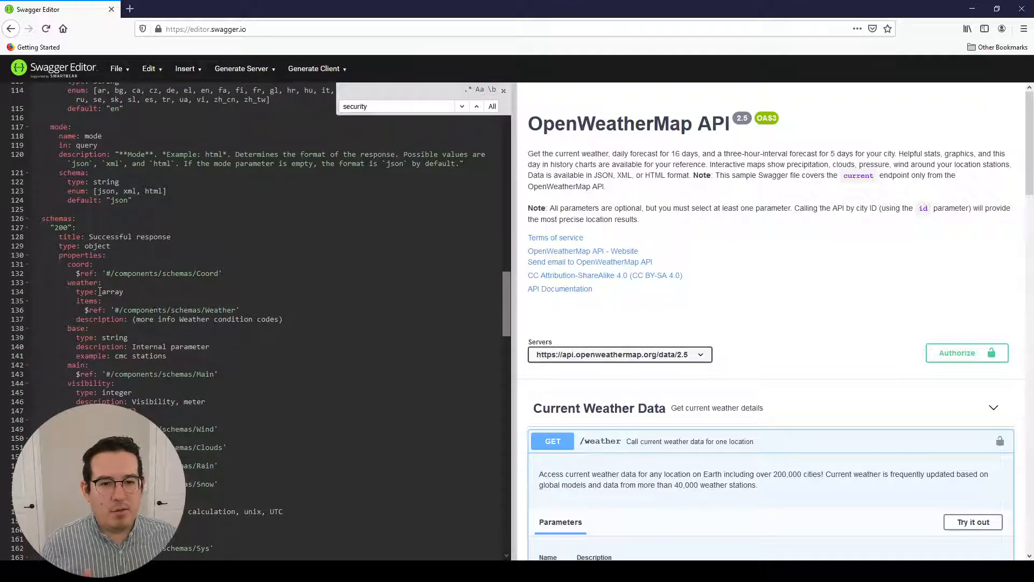
scroll(down, 3)
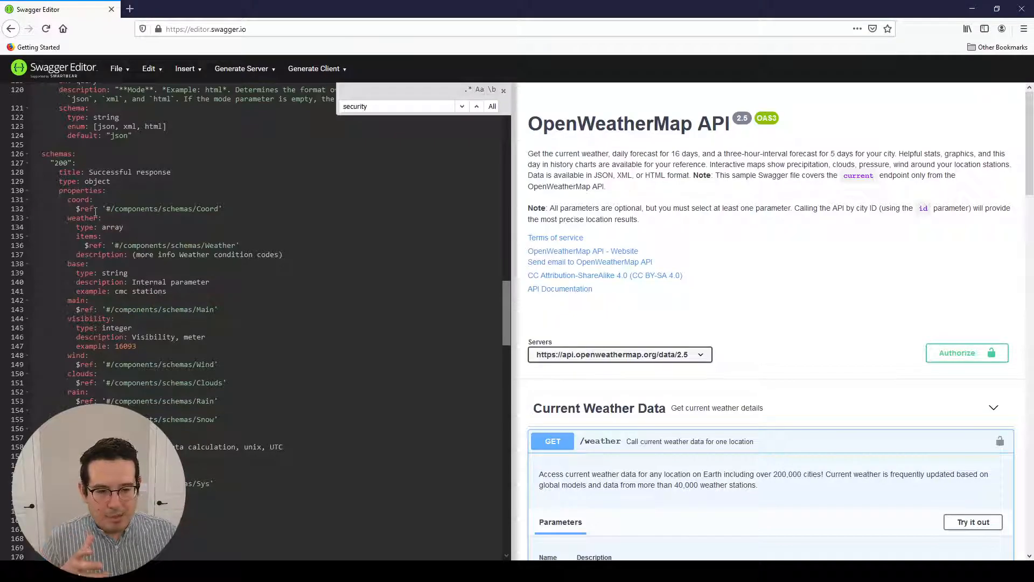
scroll(down, 3)
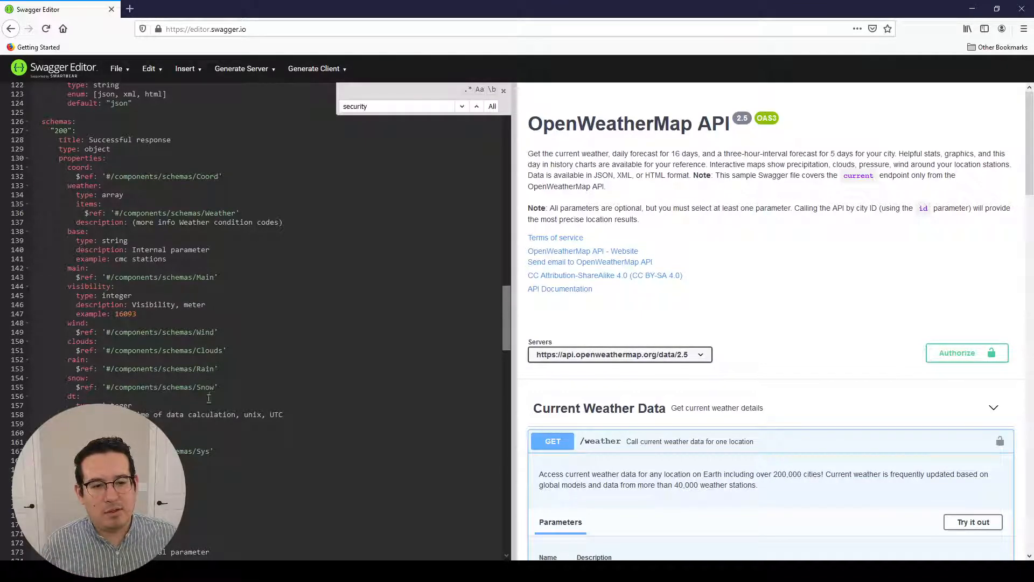
scroll(down, 3)
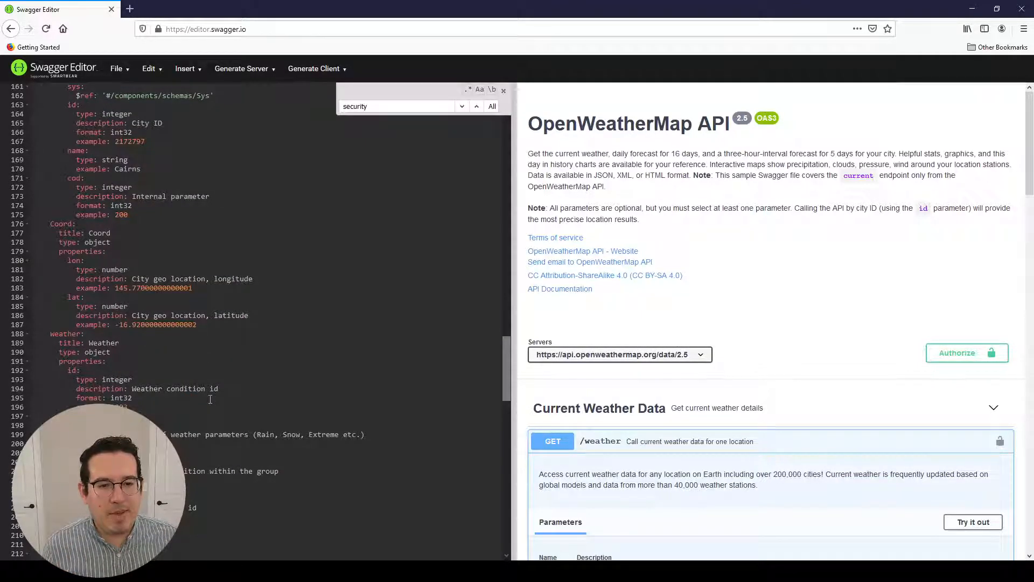
scroll(down, 3)
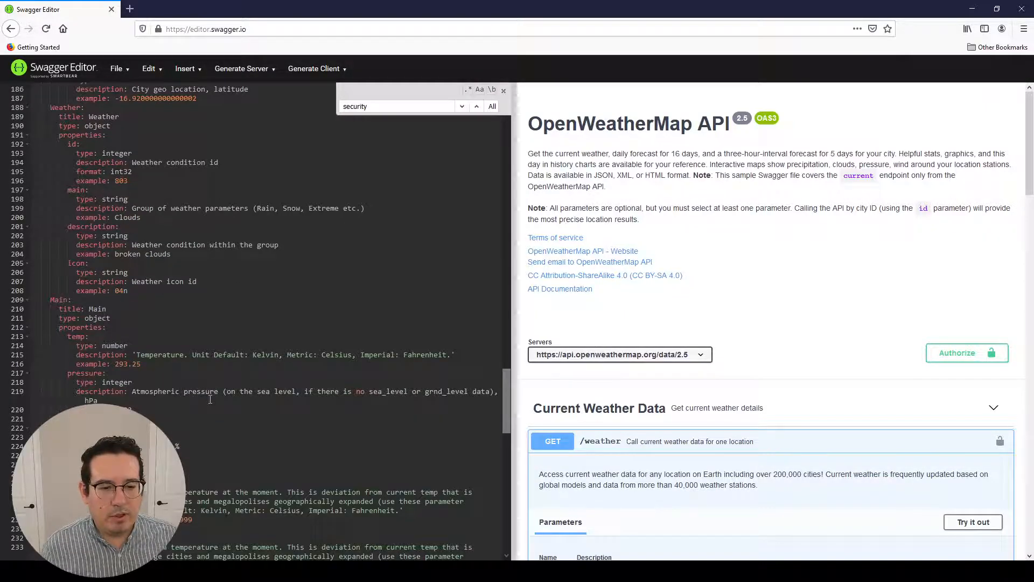
scroll(down, 3)
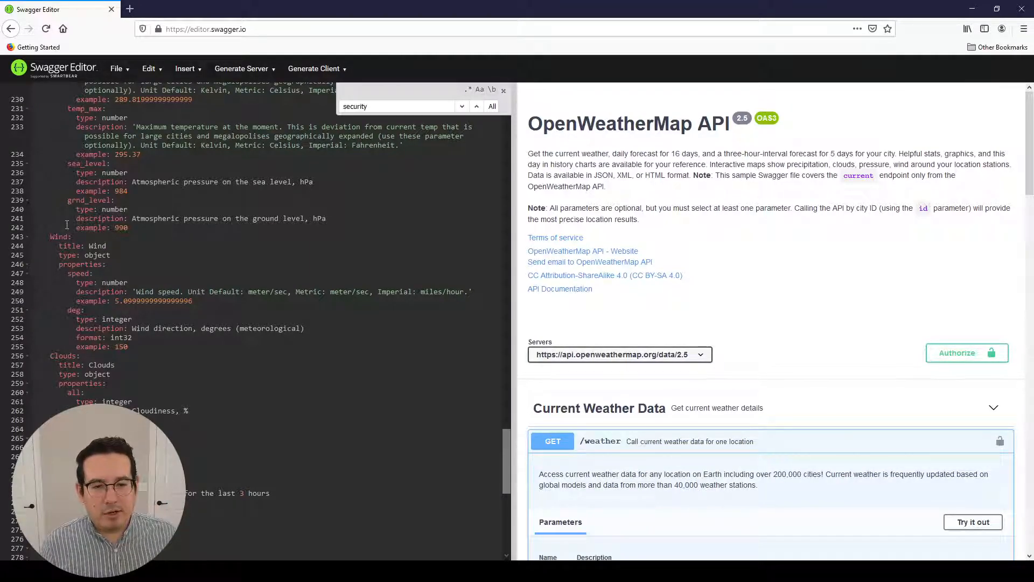
scroll(down, 3)
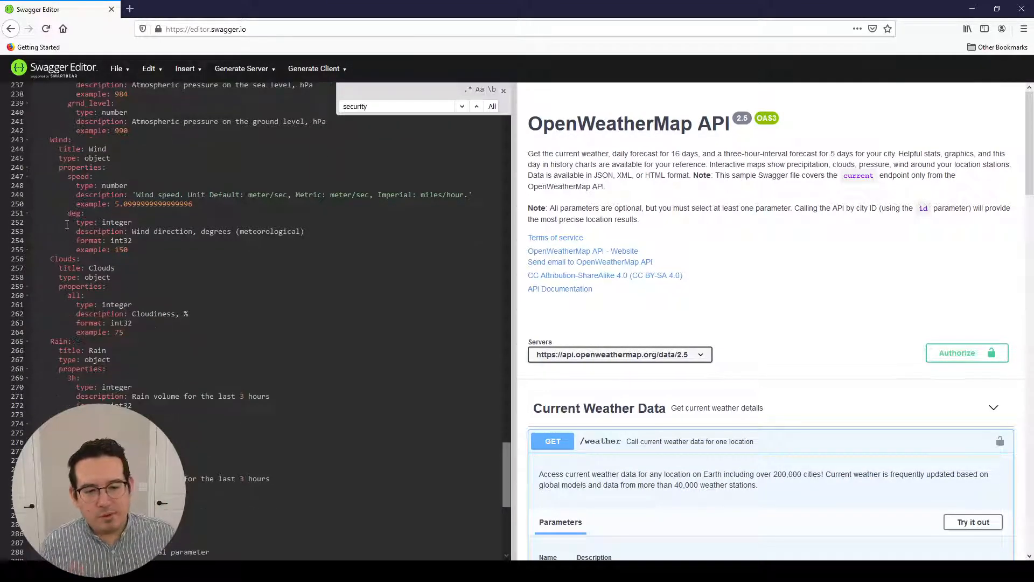
scroll(down, 3)
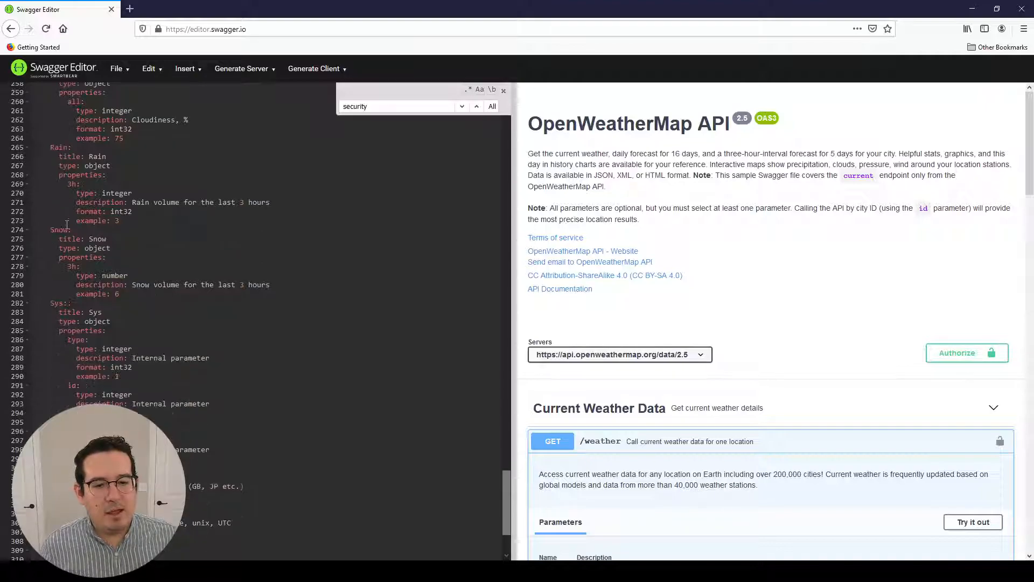
scroll(down, 3)
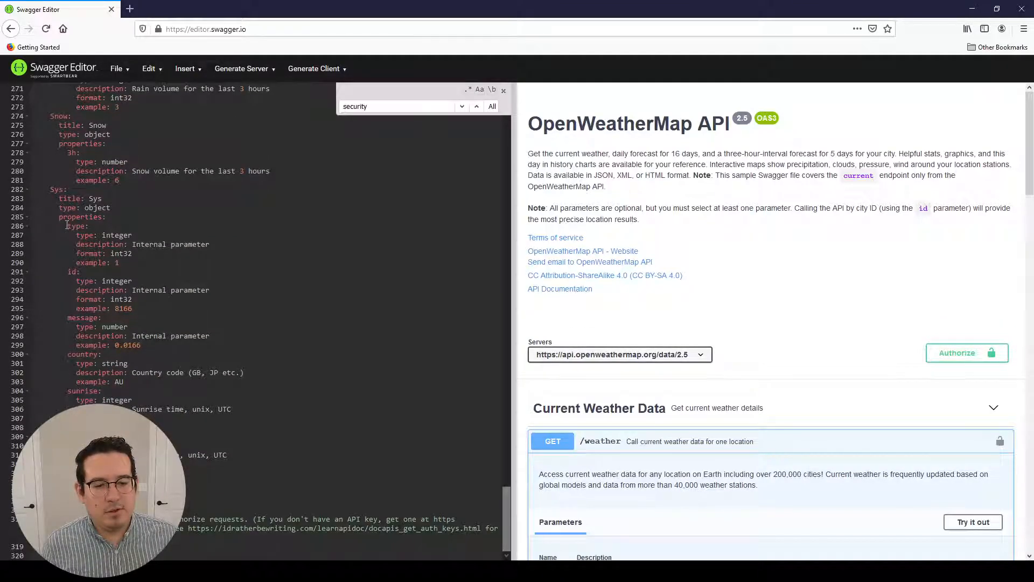
scroll(up, 3)
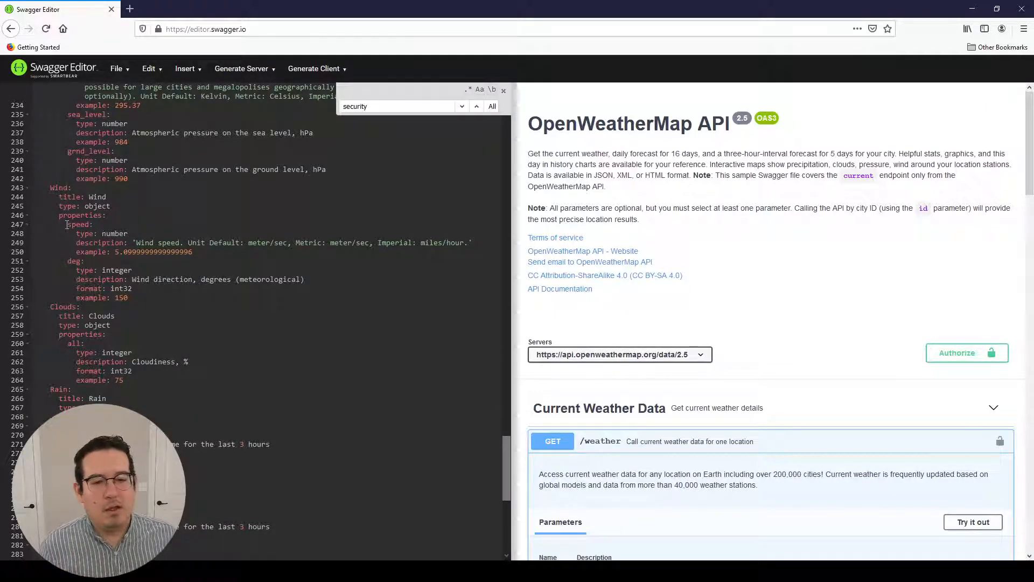
scroll(up, 3)
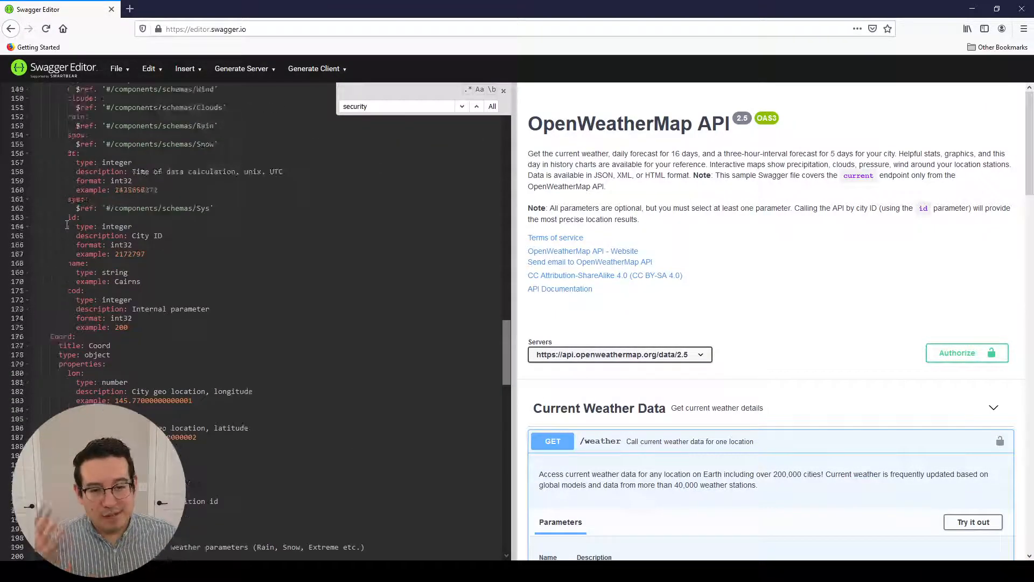
scroll(up, 3)
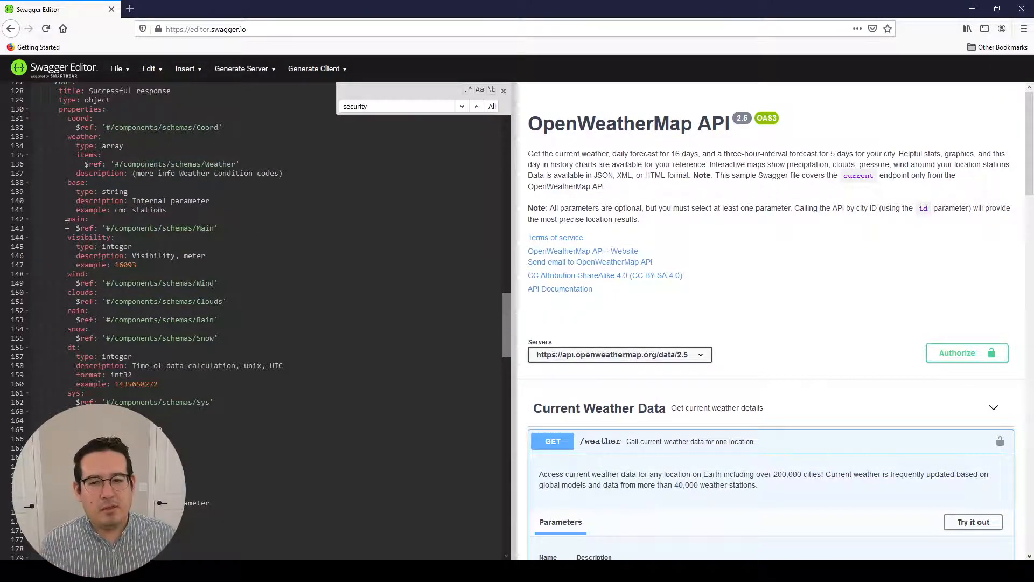
scroll(up, 3)
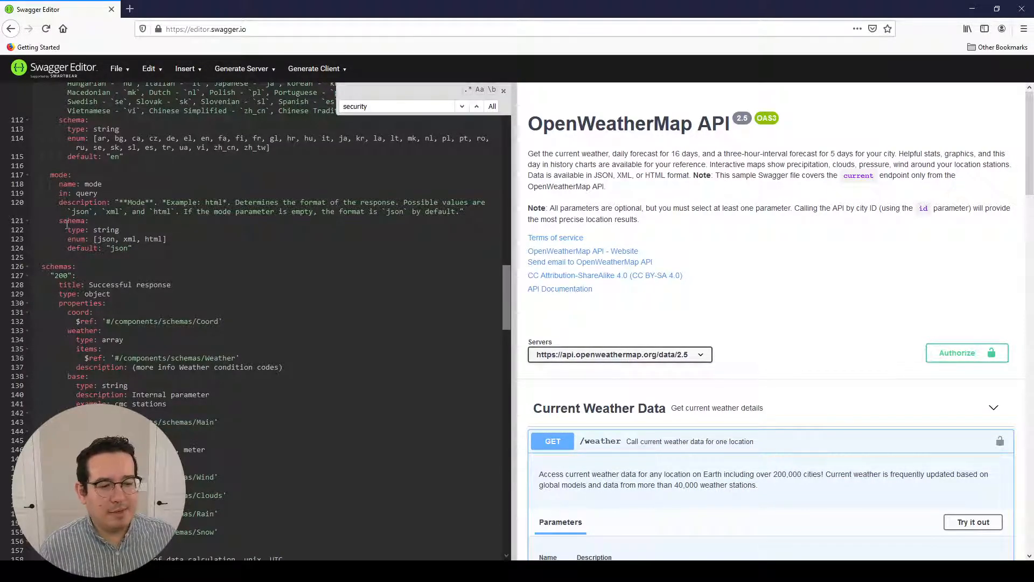
scroll(up, 3)
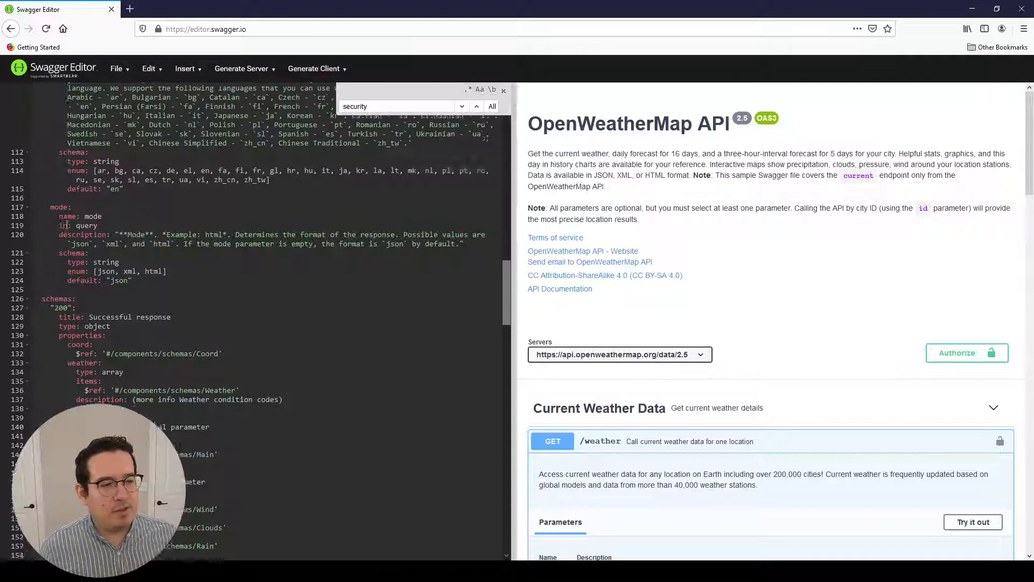
scroll(up, 3)
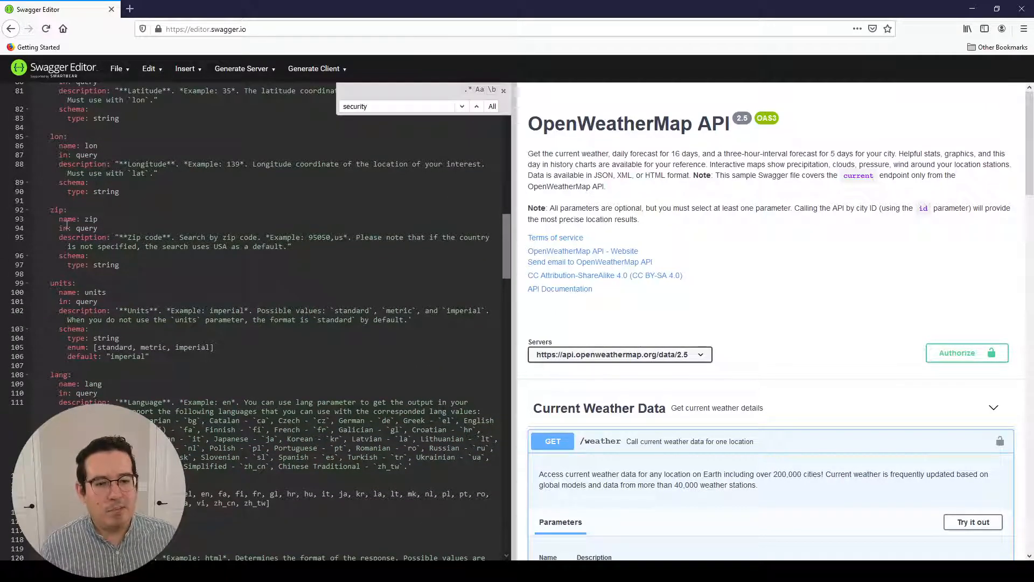
scroll(up, 3)
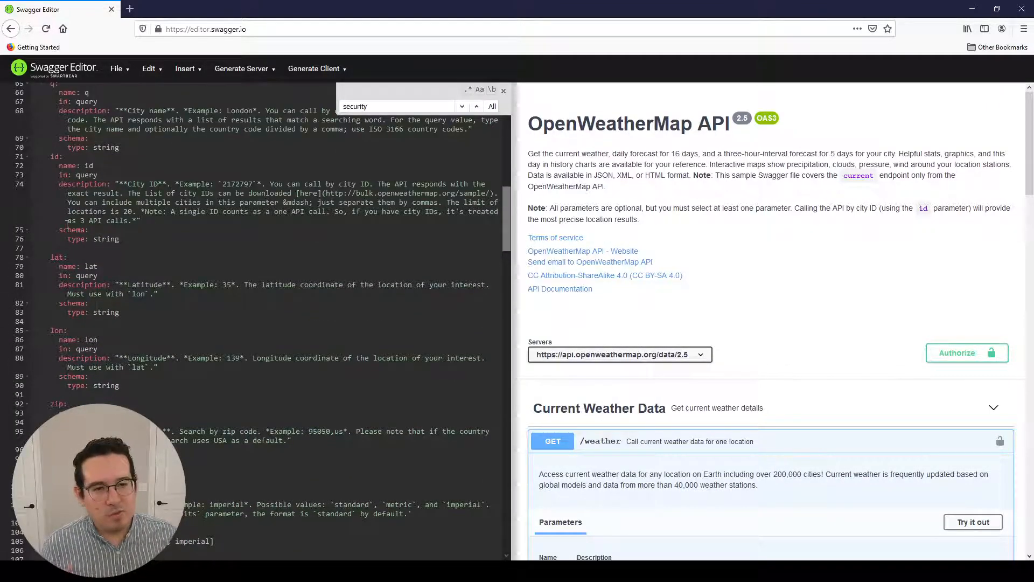
scroll(up, 3)
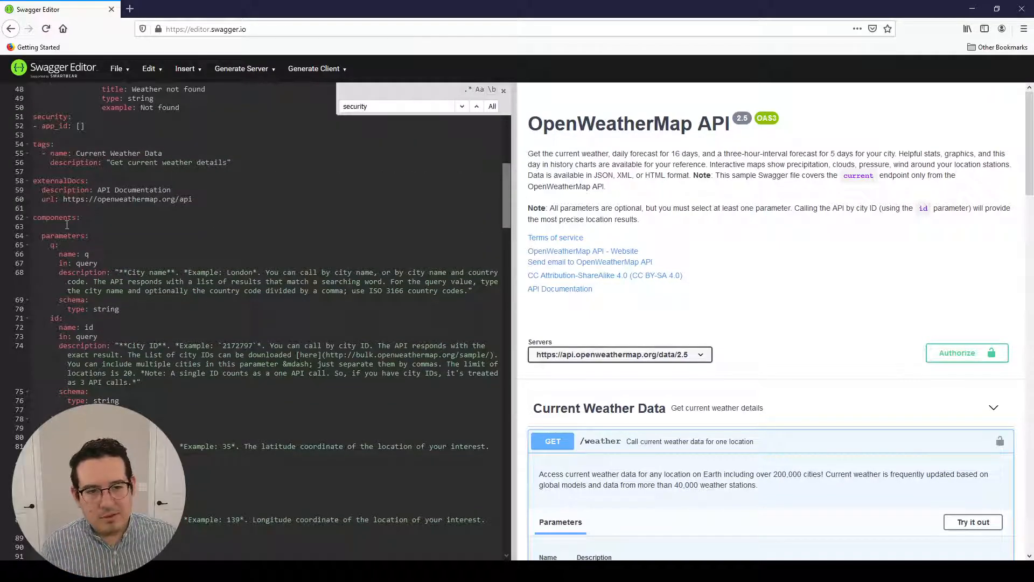
scroll(up, 3)
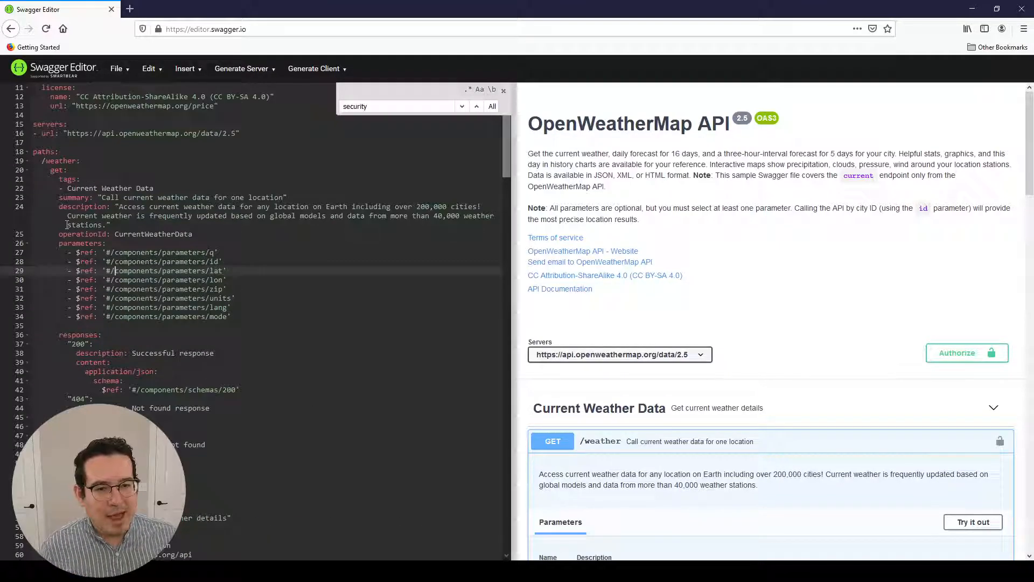
scroll(up, 3)
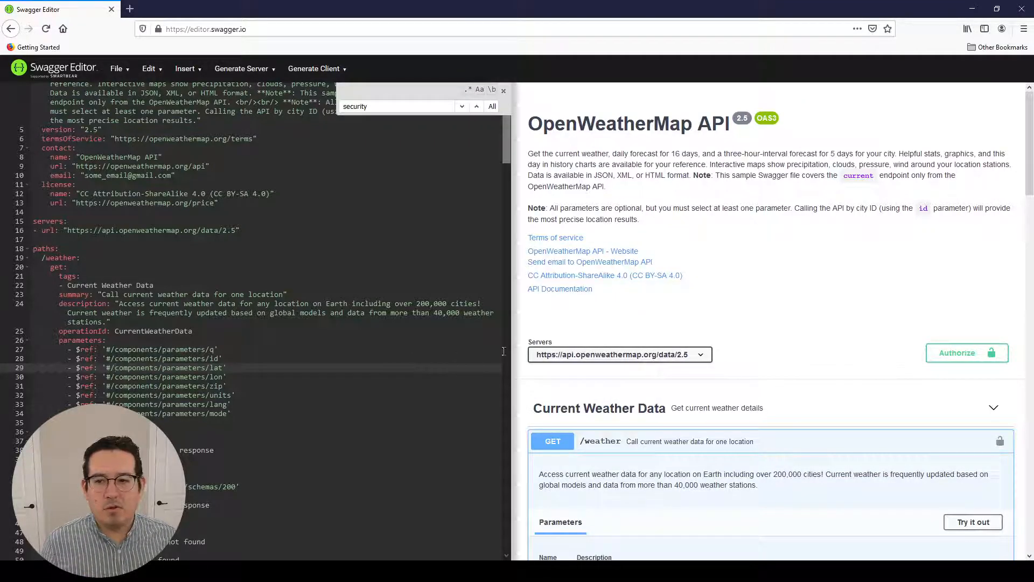
scroll(down, 3)
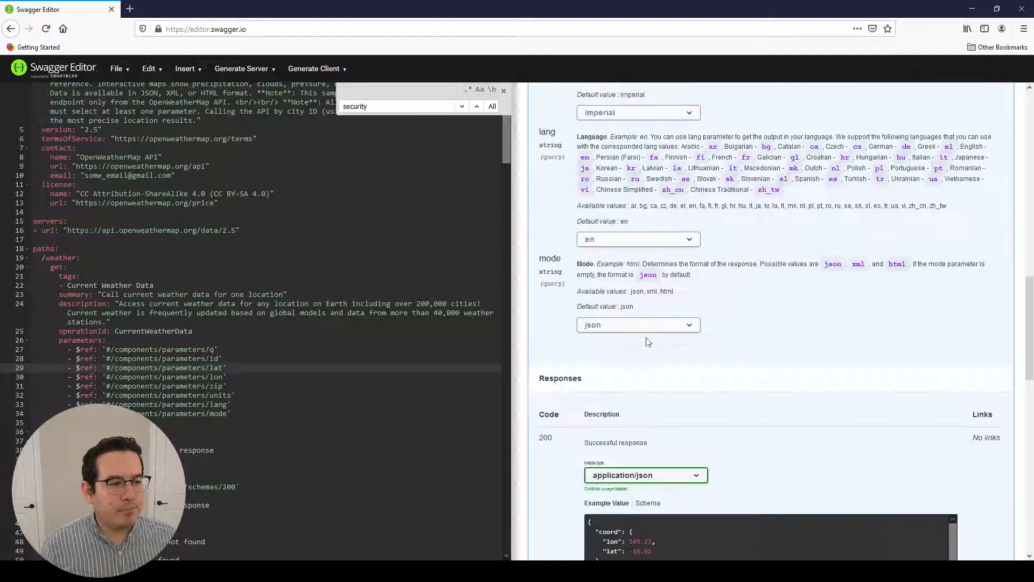
- Expand the Coord schema in rendered Schemas to show its lon and lat numbers
scroll(down, 3)
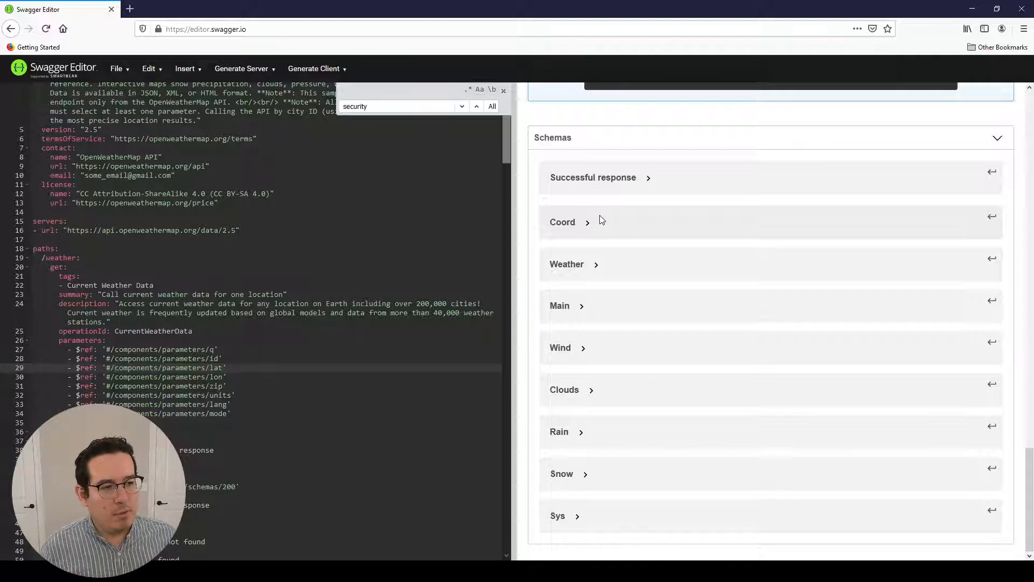
click(561, 222)
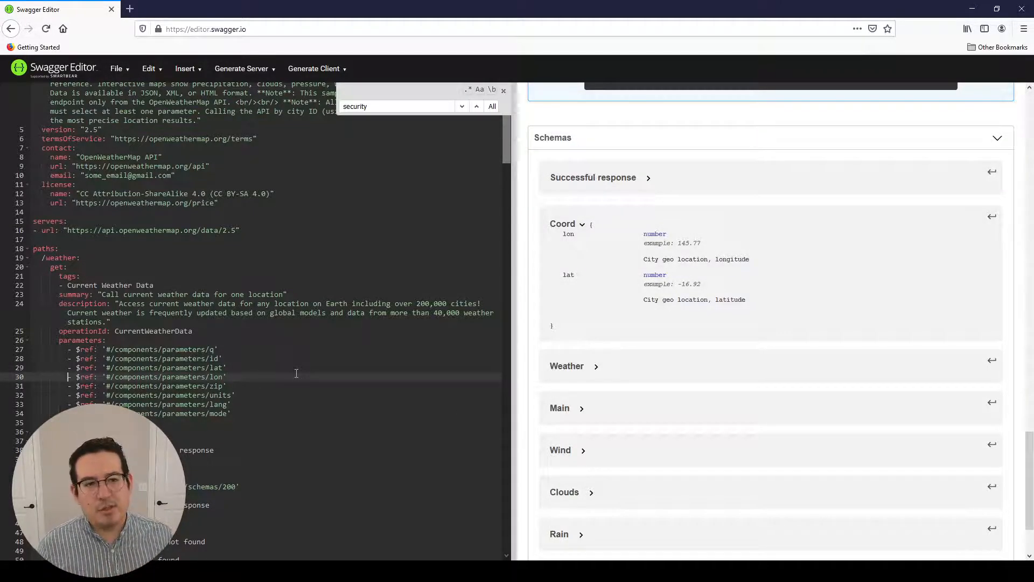
scroll(up, 3)
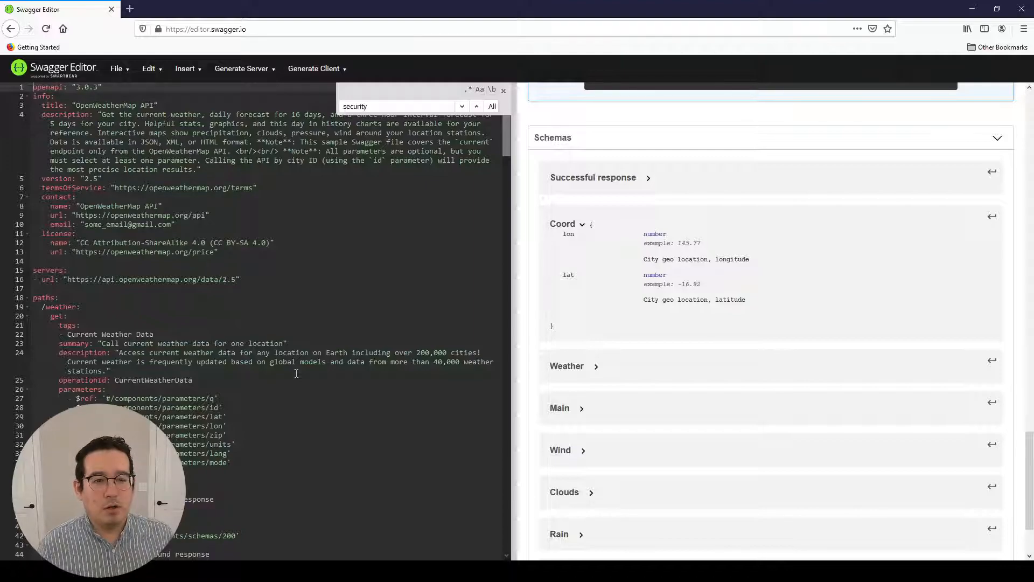
mouse_move(726, 365)
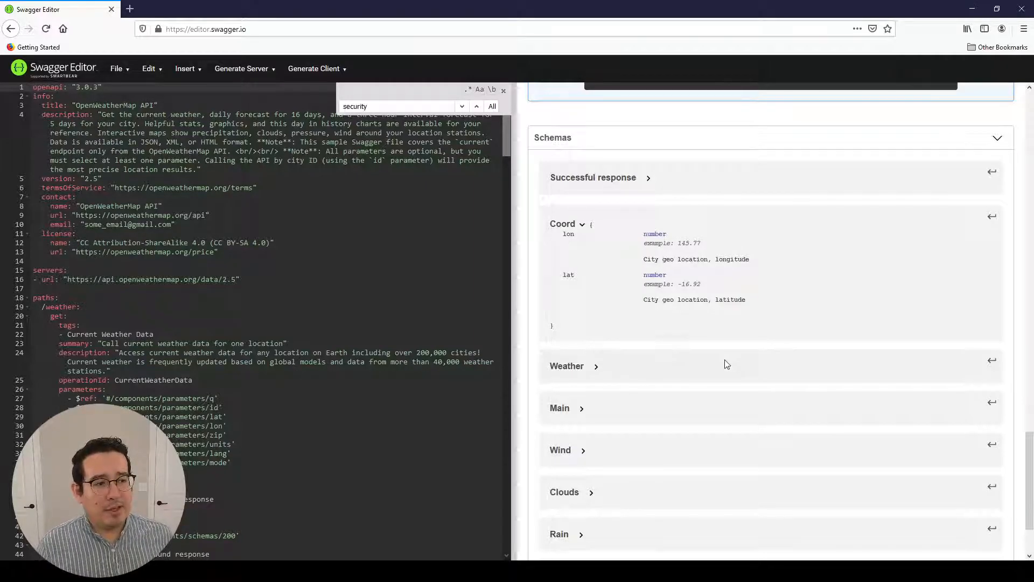
scroll(up, 3)
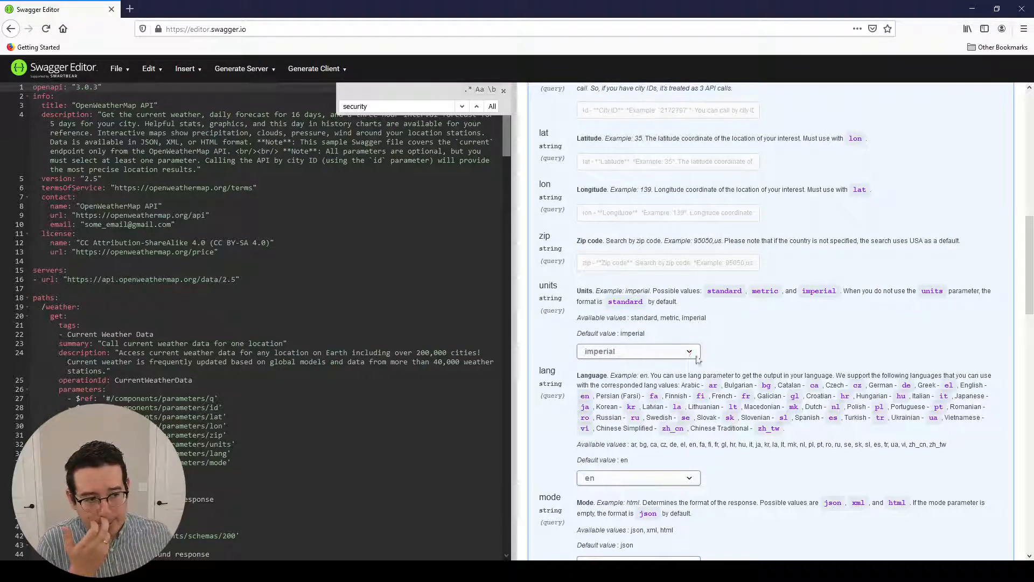
scroll(up, 3)
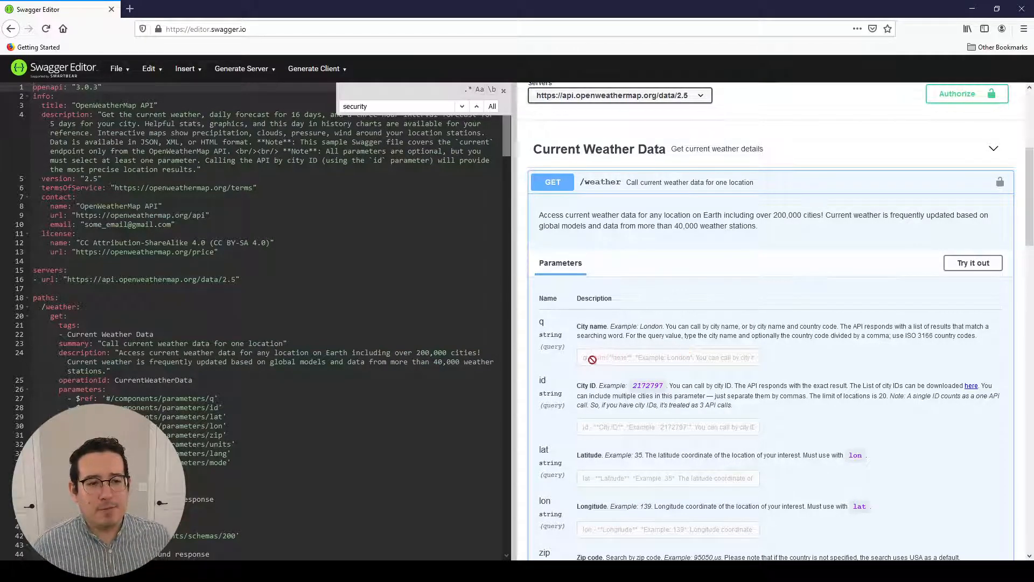
scroll(up, 3)
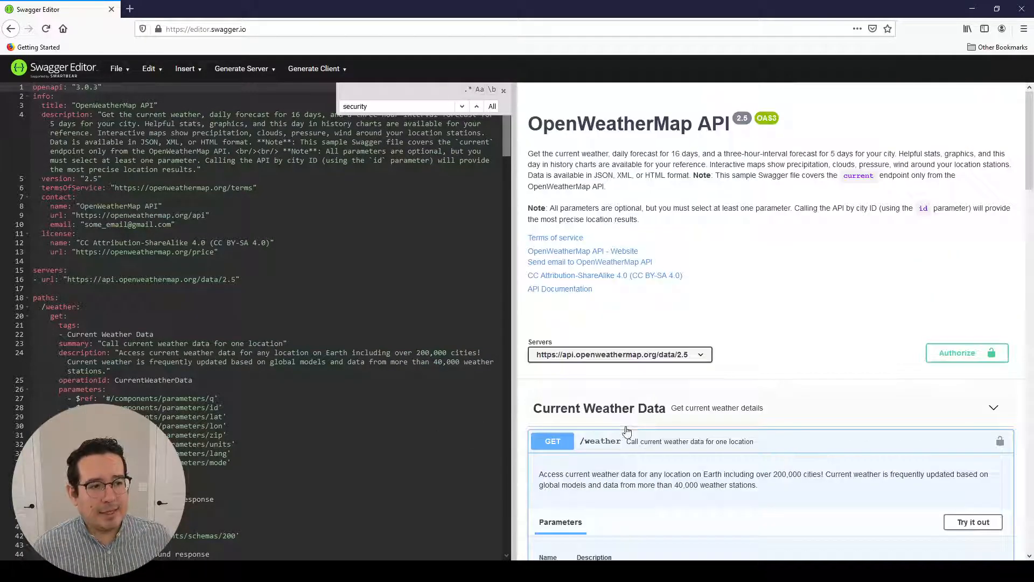